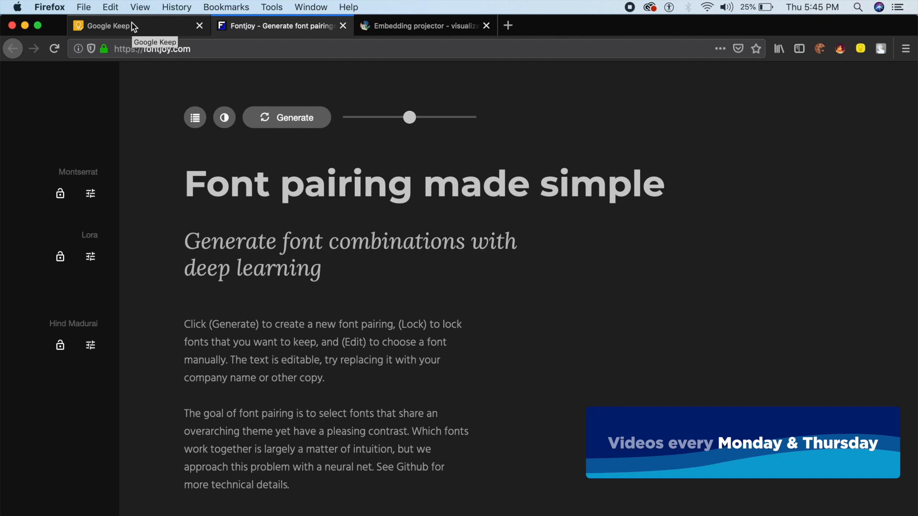
Step: Close the Embedding projector tab, keeping the Fontjoy page open
{"action": "left_click", "coordinate": [486, 25]}
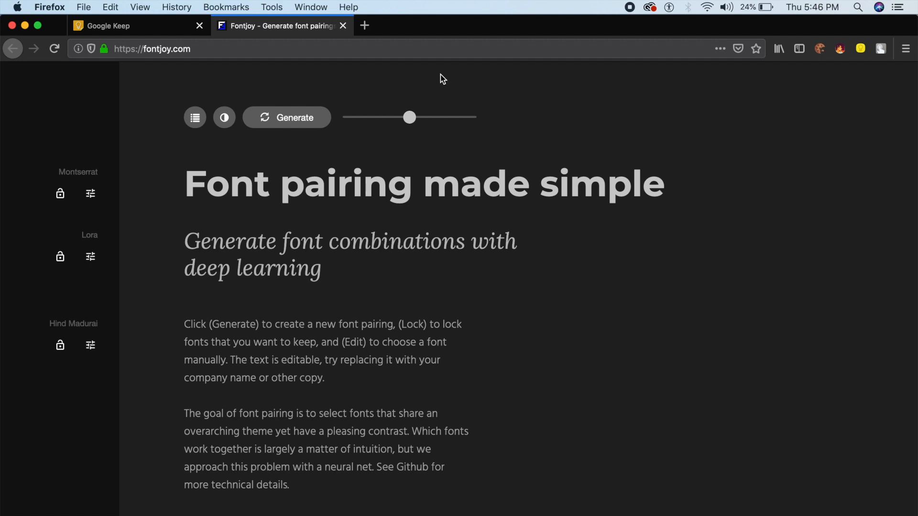
{"action": "mouse_move", "coordinate": [386, 217]}
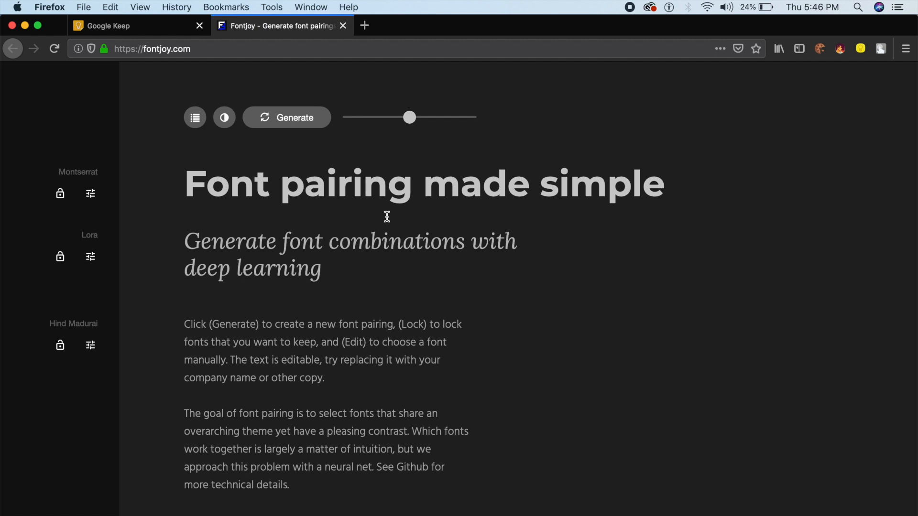
{"action": "mouse_move", "coordinate": [278, 197]}
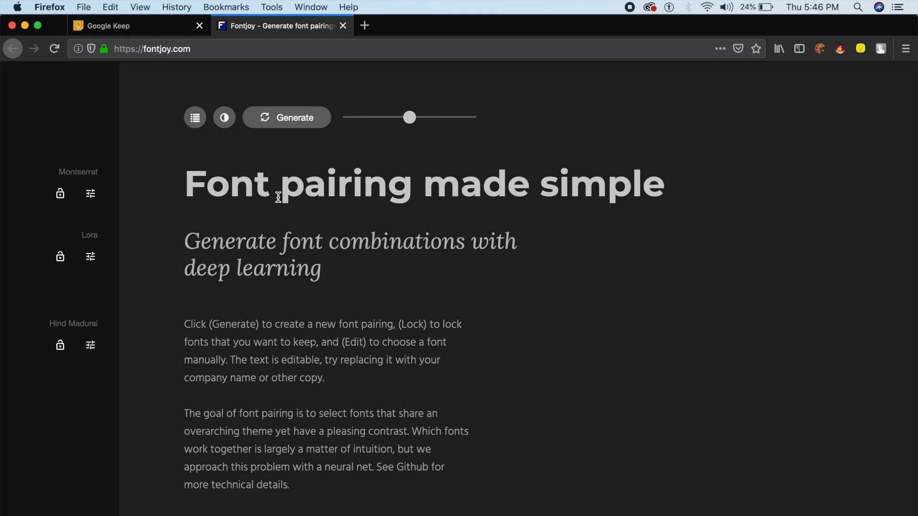
{"action": "mouse_move", "coordinate": [198, 92]}
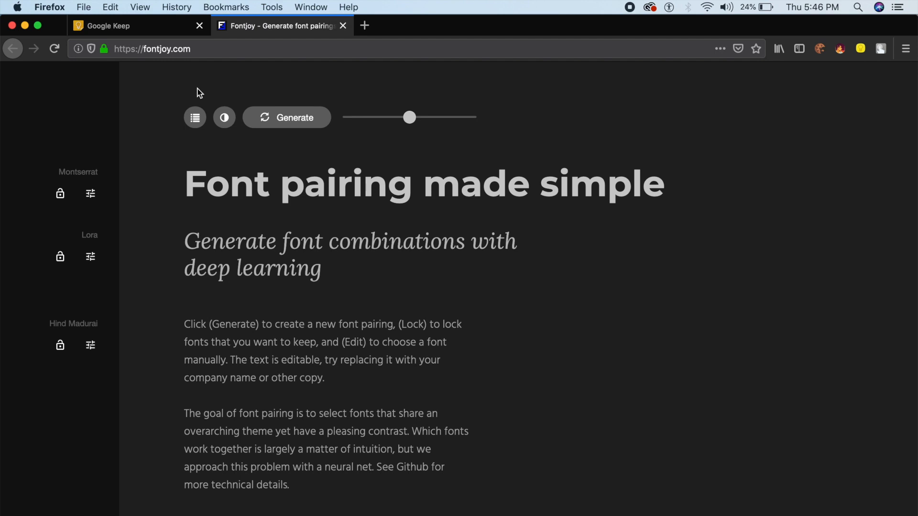
{"action": "mouse_move", "coordinate": [204, 201]}
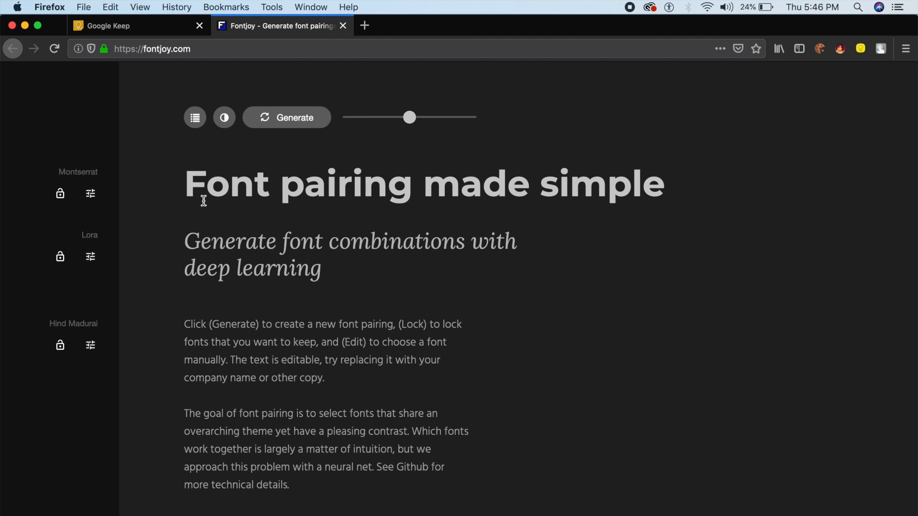
{"action": "mouse_move", "coordinate": [102, 179]}
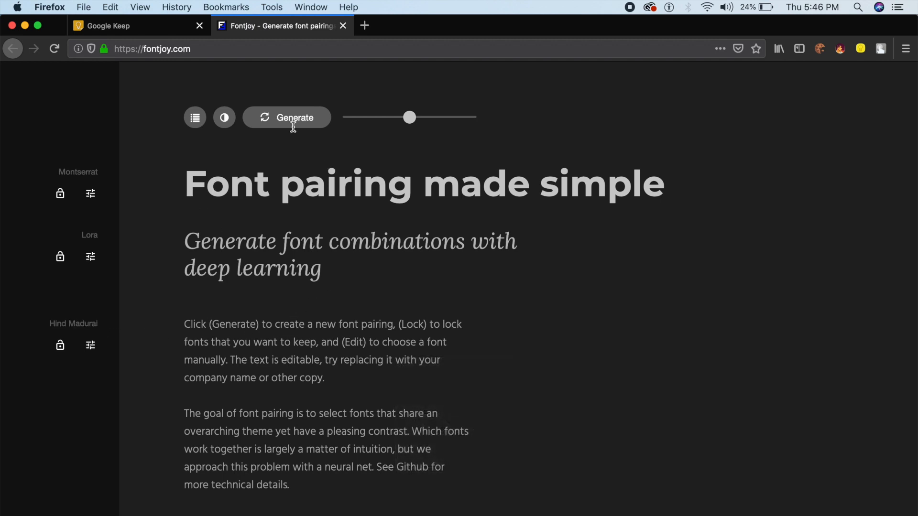
{"action": "mouse_move", "coordinate": [410, 117]}
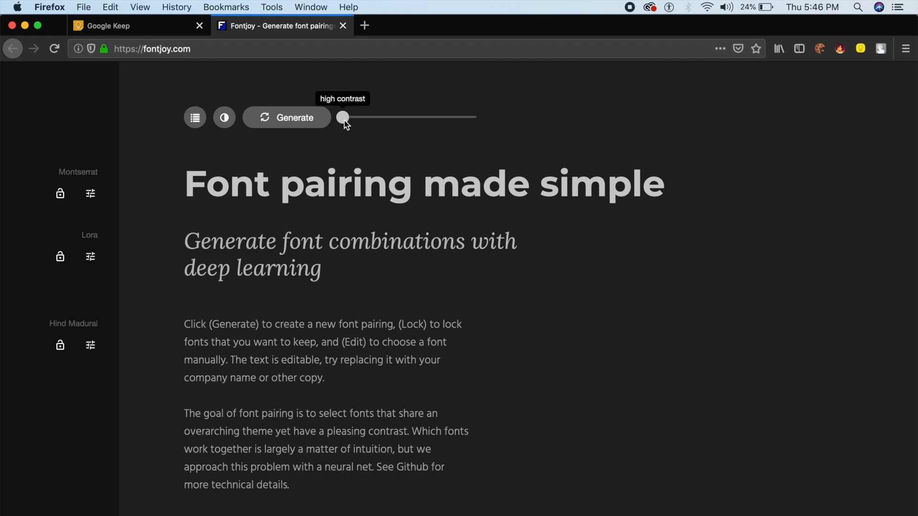
{"action": "mouse_move", "coordinate": [421, 86]}
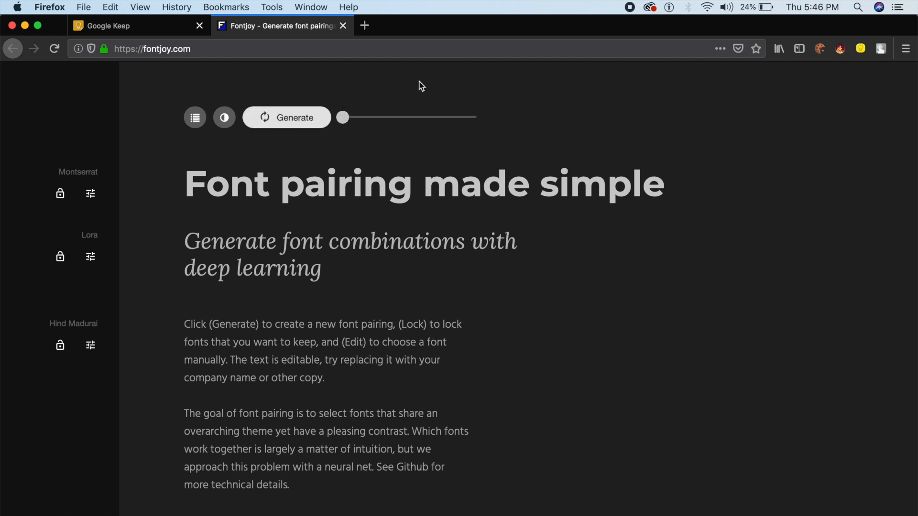
Step: Generate two high-contrast pairings, ending on Cormorant Infant, Libre Franklin and Oxygen
{"action": "left_click", "coordinate": [286, 118]}
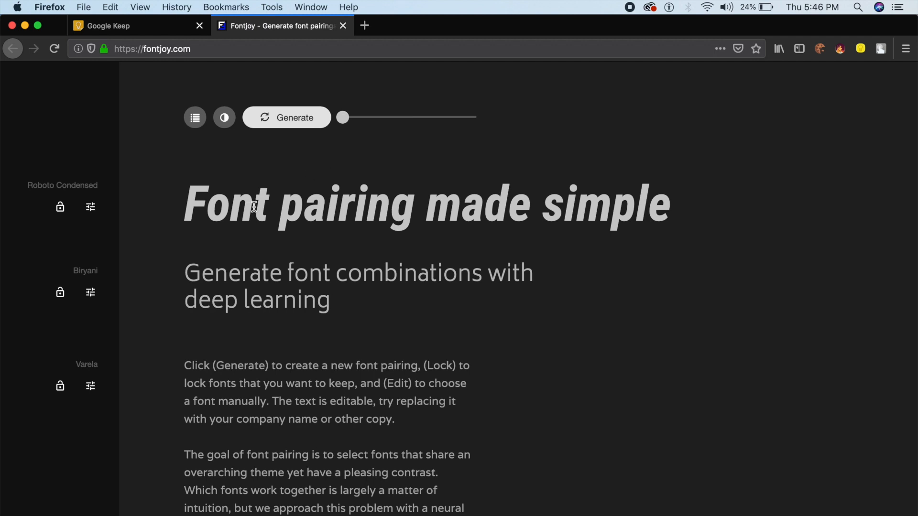
{"action": "mouse_move", "coordinate": [255, 131]}
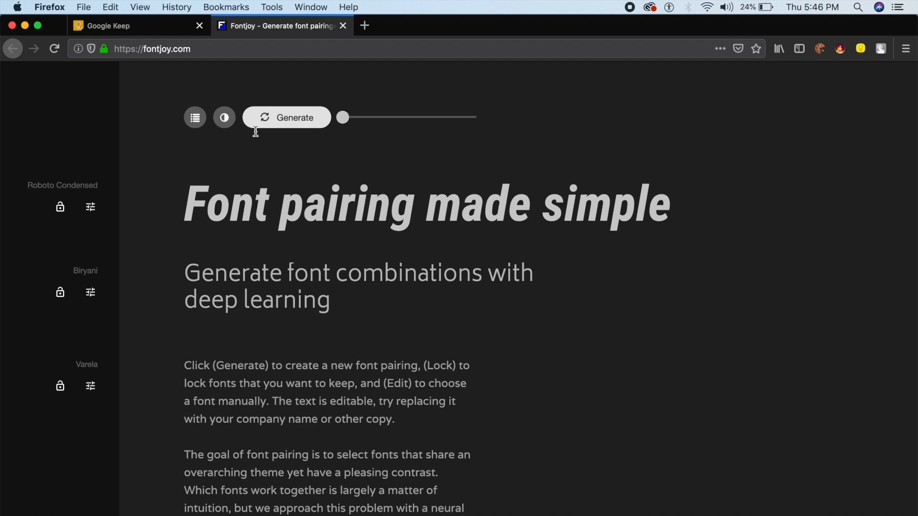
{"action": "mouse_move", "coordinate": [320, 161]}
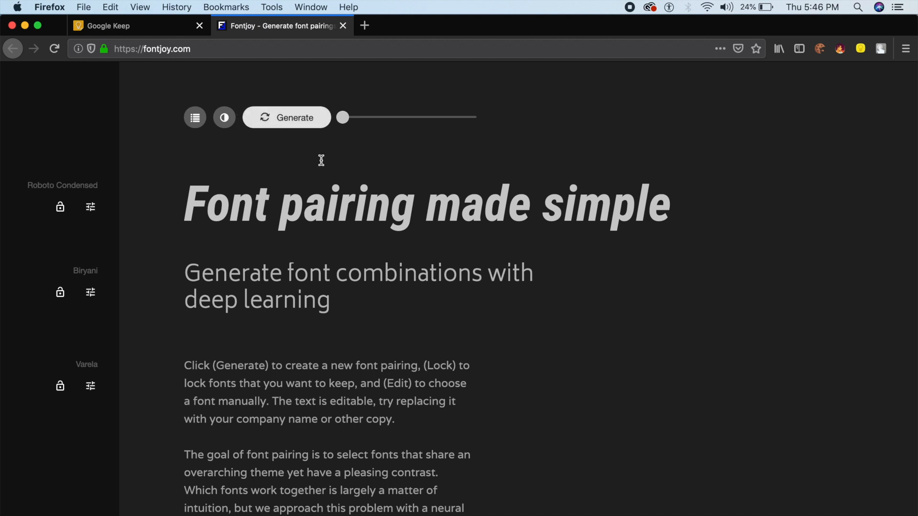
{"action": "left_click", "coordinate": [287, 117]}
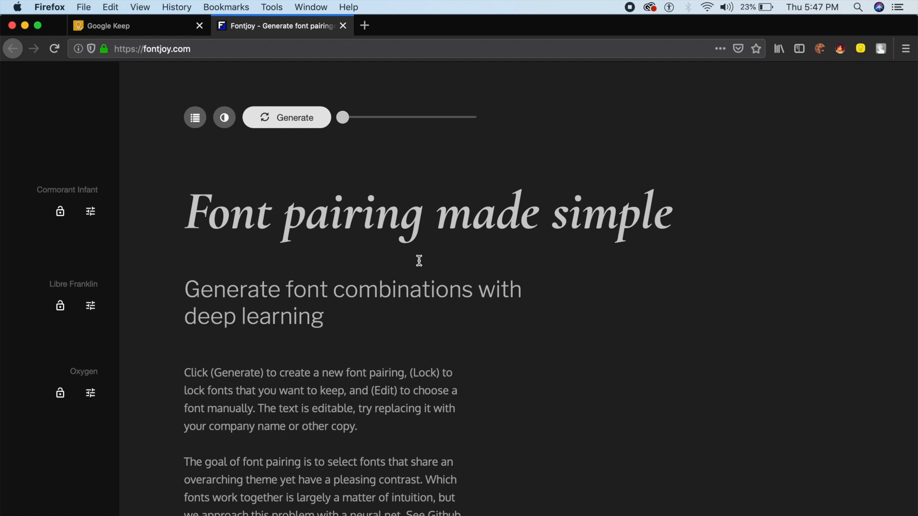
Step: Set minimum contrast, regenerate twice for Patrick Hand SC, Macondo Swash Caps, Athiti, and reach the footer
{"action": "left_click_drag", "start_coordinate": [342, 117], "coordinate": [459, 117]}
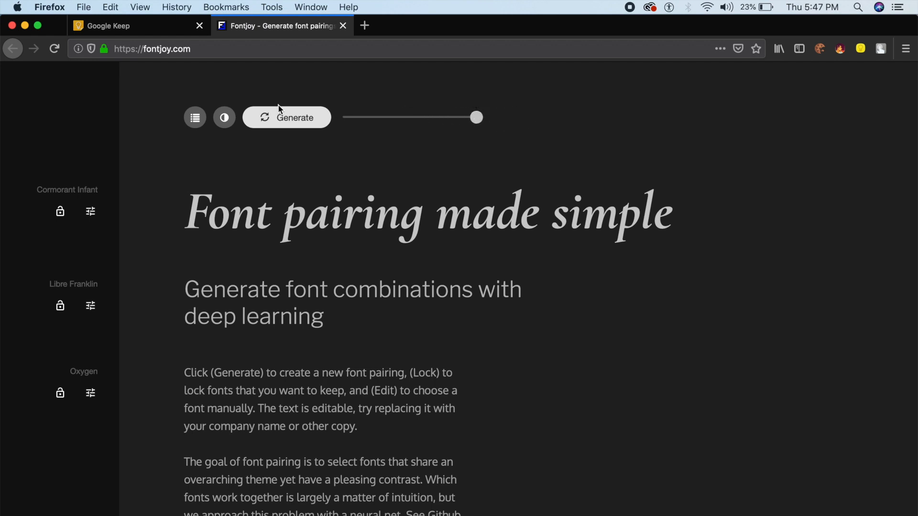
{"action": "mouse_move", "coordinate": [447, 249]}
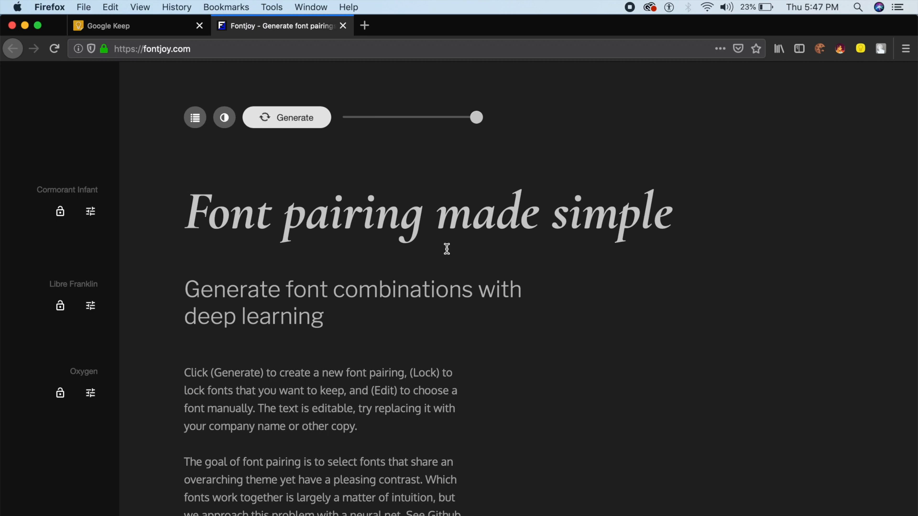
{"action": "left_click", "coordinate": [286, 117]}
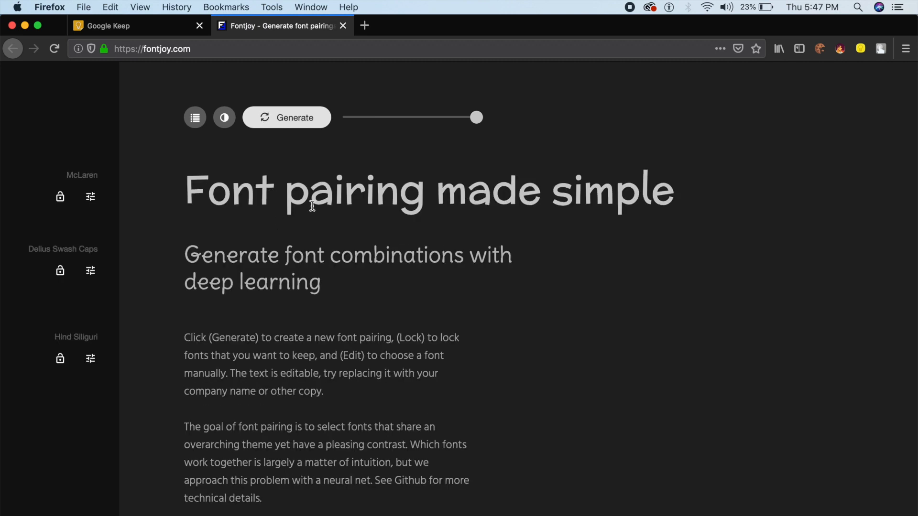
{"action": "mouse_move", "coordinate": [410, 196]}
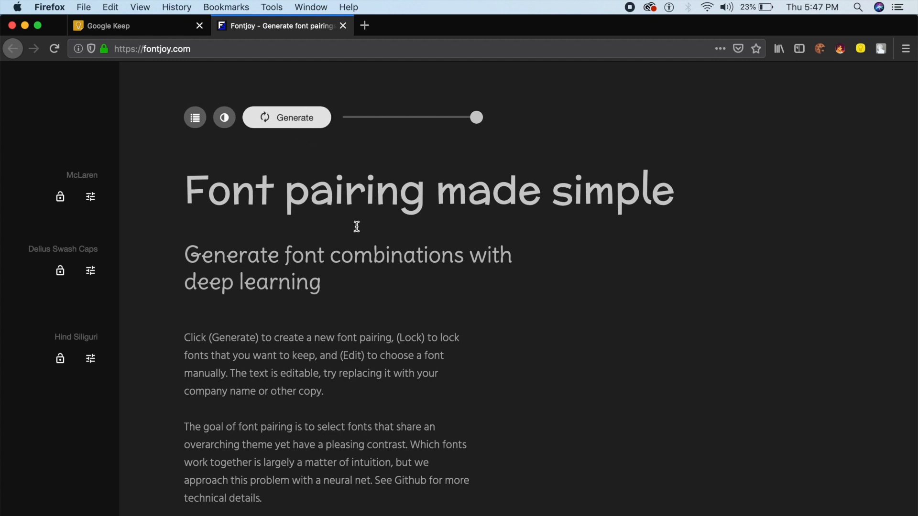
{"action": "left_click", "coordinate": [287, 117]}
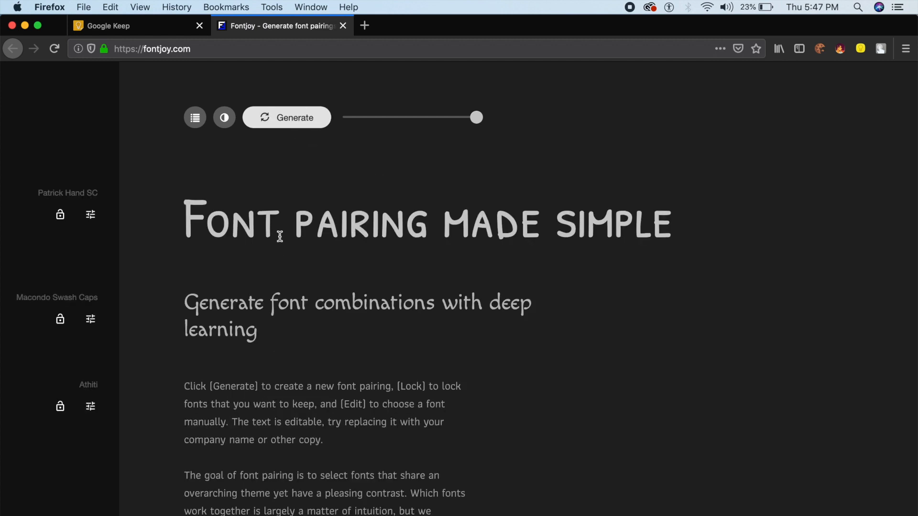
{"action": "mouse_move", "coordinate": [229, 320]}
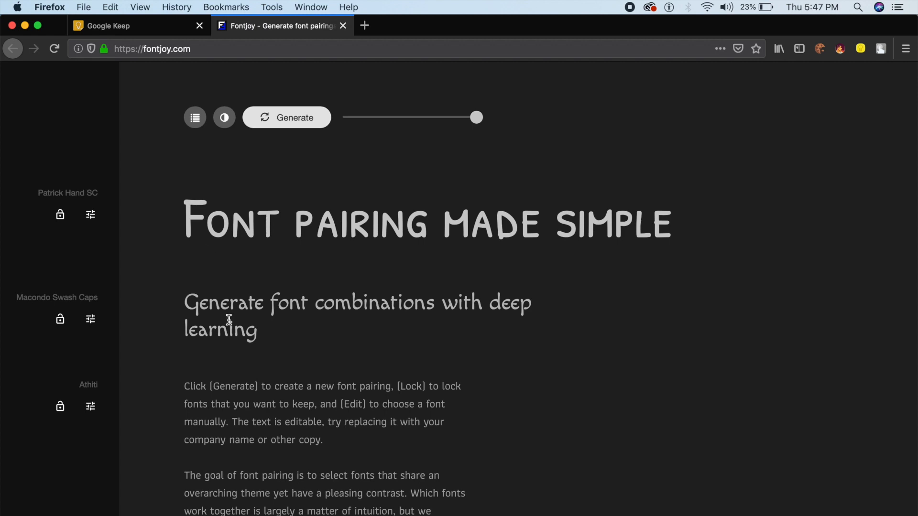
{"action": "scroll", "scroll_direction": "down", "scroll_amount": 3}
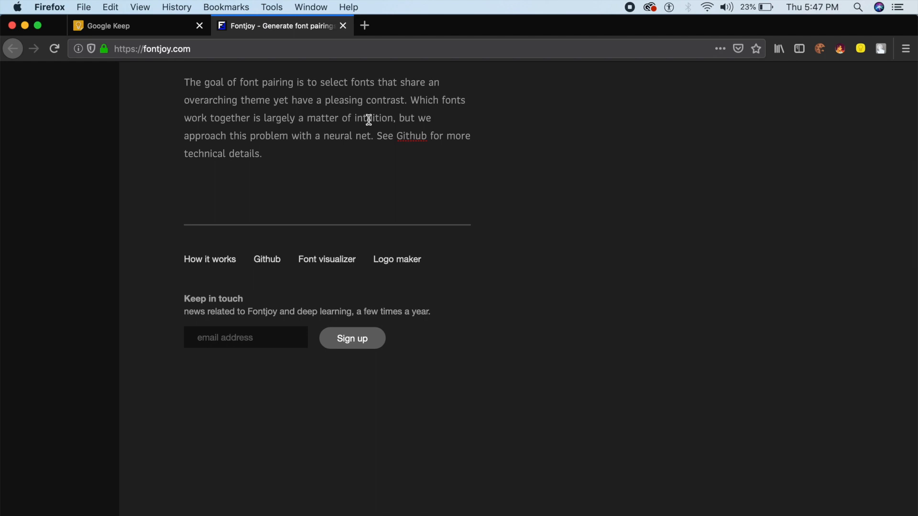
Step: Open the footer's Font visualizer link to the Embedding Projector font map
{"action": "left_click", "coordinate": [326, 259]}
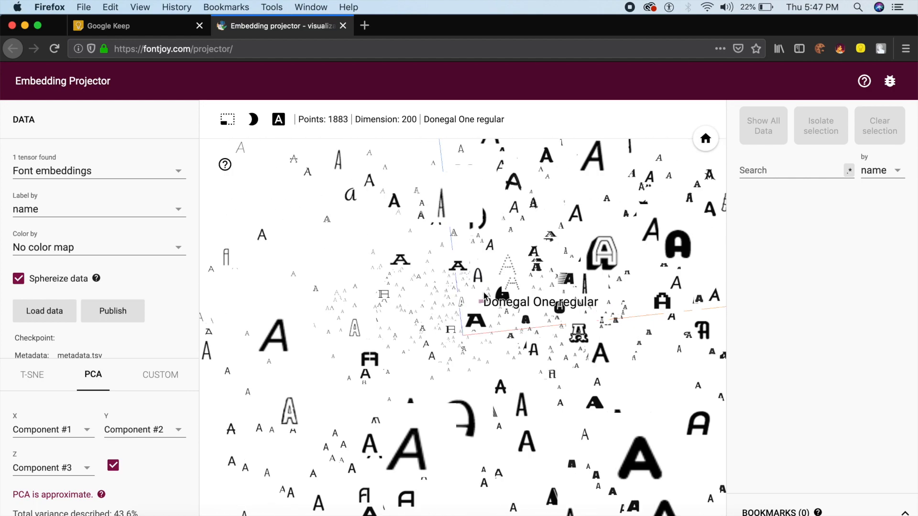
{"action": "mouse_move", "coordinate": [501, 295]}
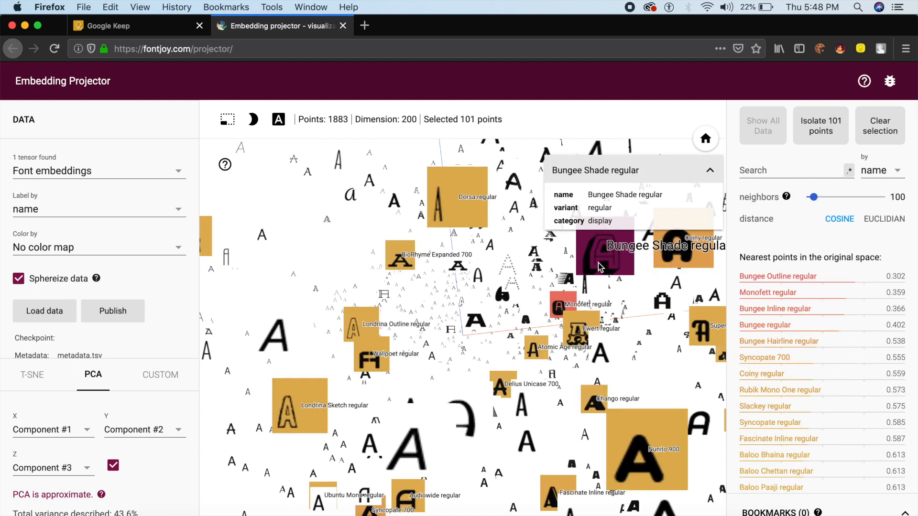
{"action": "mouse_move", "coordinate": [474, 206]}
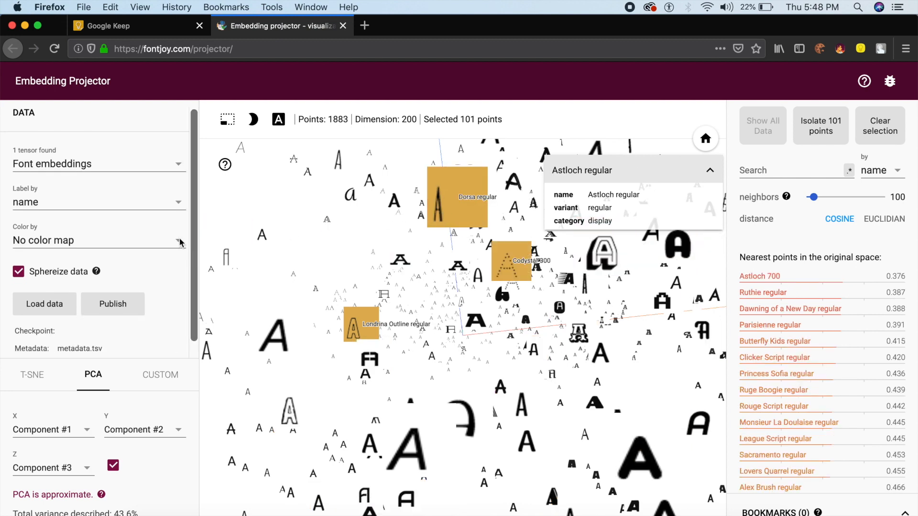
Step: Switch the Embedding Projector font map to night mode
{"action": "left_click", "coordinate": [253, 120]}
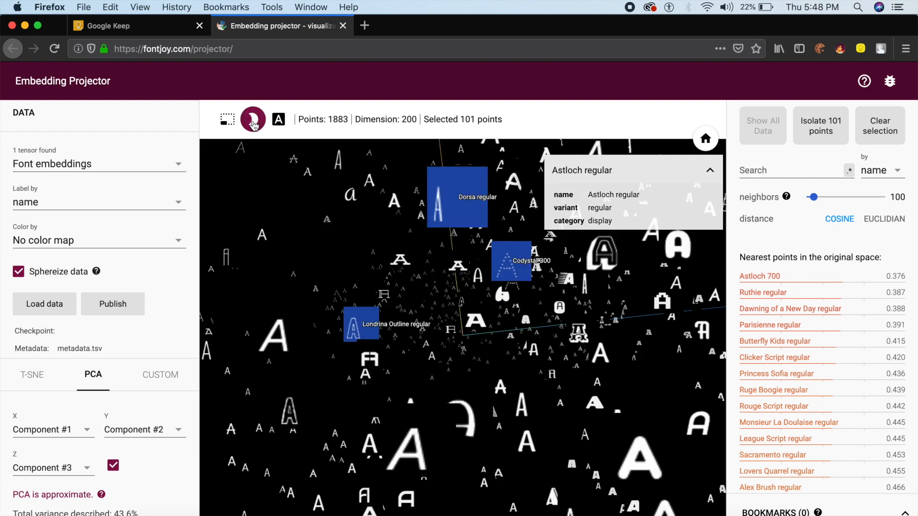
{"action": "mouse_move", "coordinate": [364, 264]}
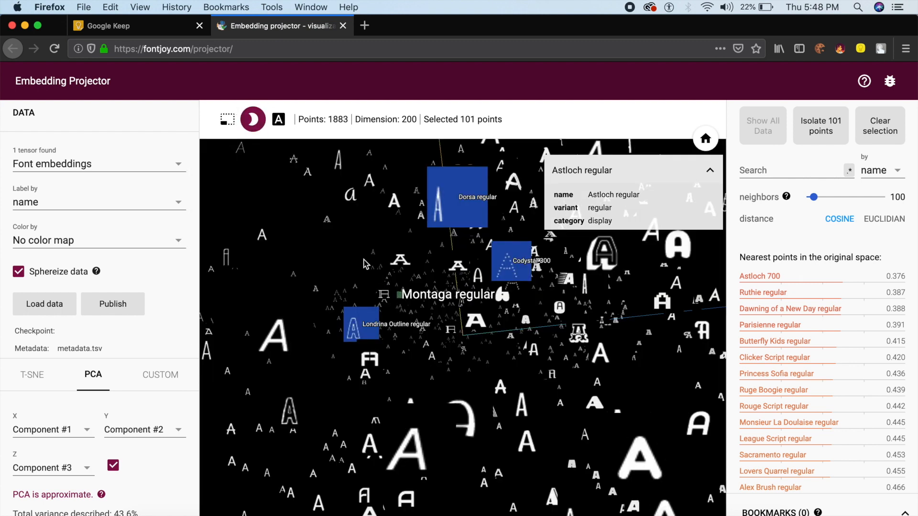
{"action": "mouse_move", "coordinate": [359, 259]}
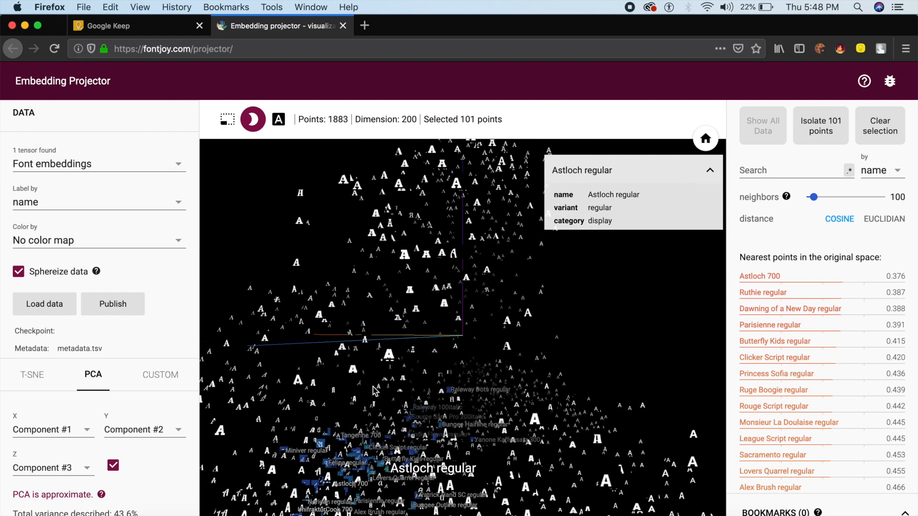
{"action": "mouse_move", "coordinate": [185, 264]}
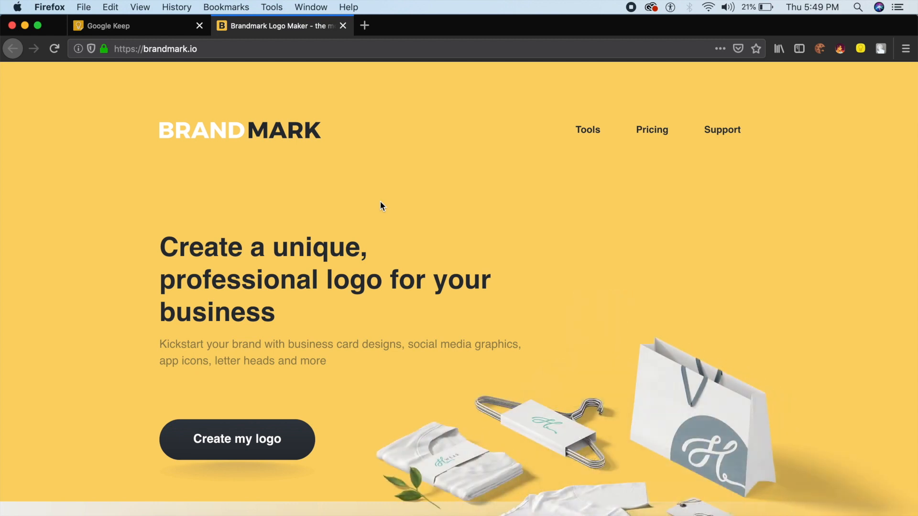
{"action": "mouse_move", "coordinate": [276, 430]}
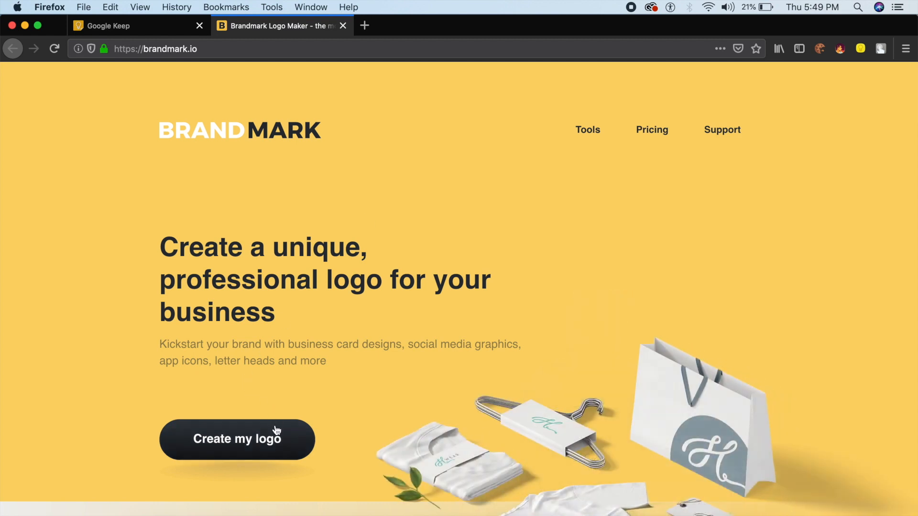
Step: Start a Brandmark logo with brand name 'Punit Chawla' and slogan 'on youtube'
{"action": "left_click", "coordinate": [237, 439]}
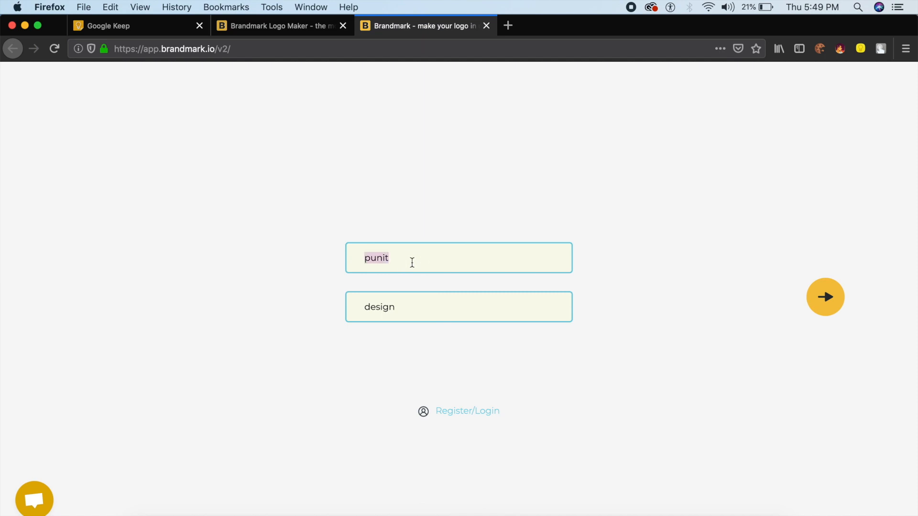
{"action": "type", "text": "Punit Chawla"}
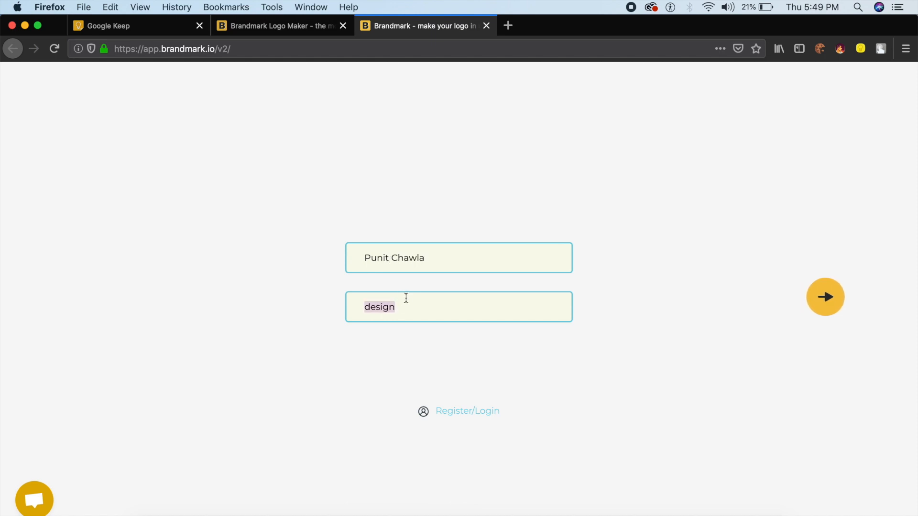
{"action": "type", "text": "on"}
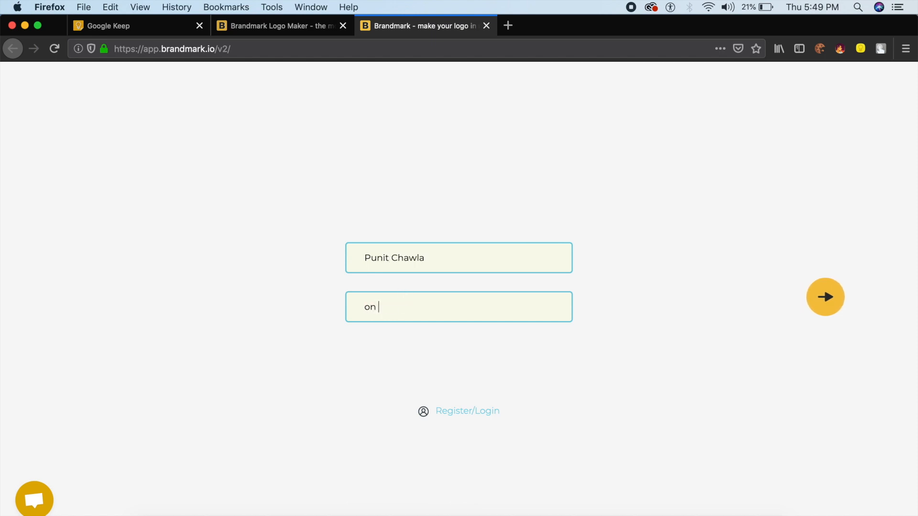
{"action": "type", "text": "youtube"}
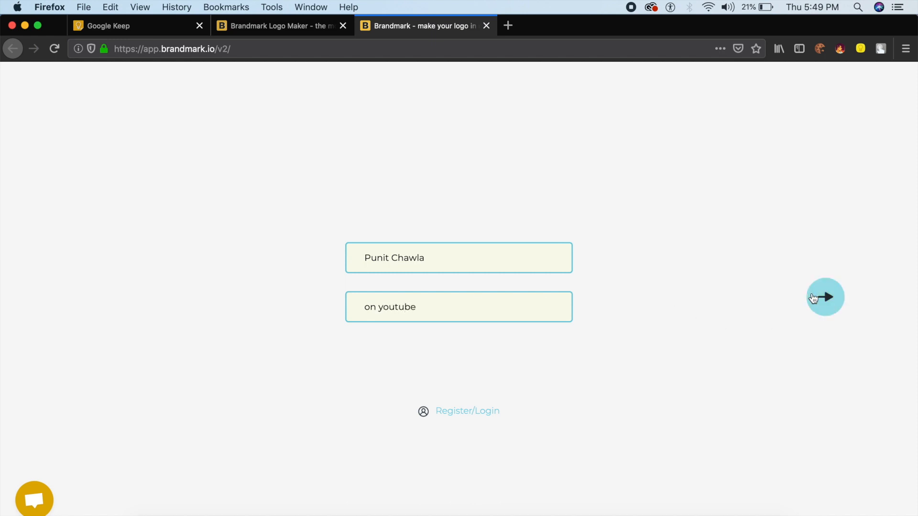
{"action": "left_click", "coordinate": [824, 296]}
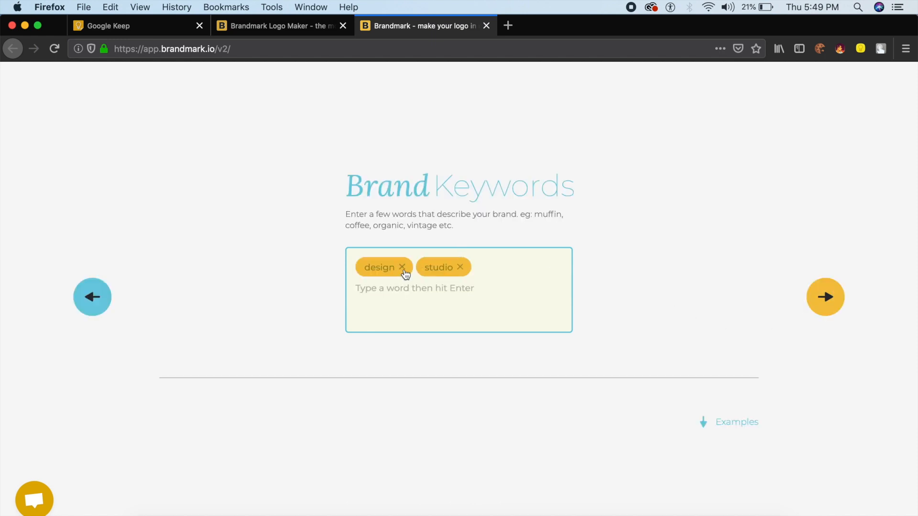
Step: Replace the 'studio' keyword with 'youtube', type 'video', and advance to Color Style
{"action": "left_click", "coordinate": [459, 267]}
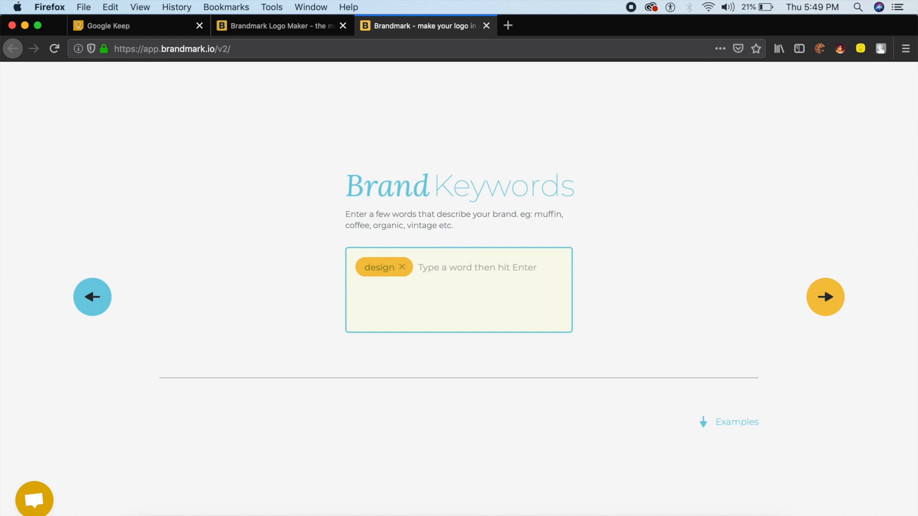
{"action": "type", "text": "youtube"}
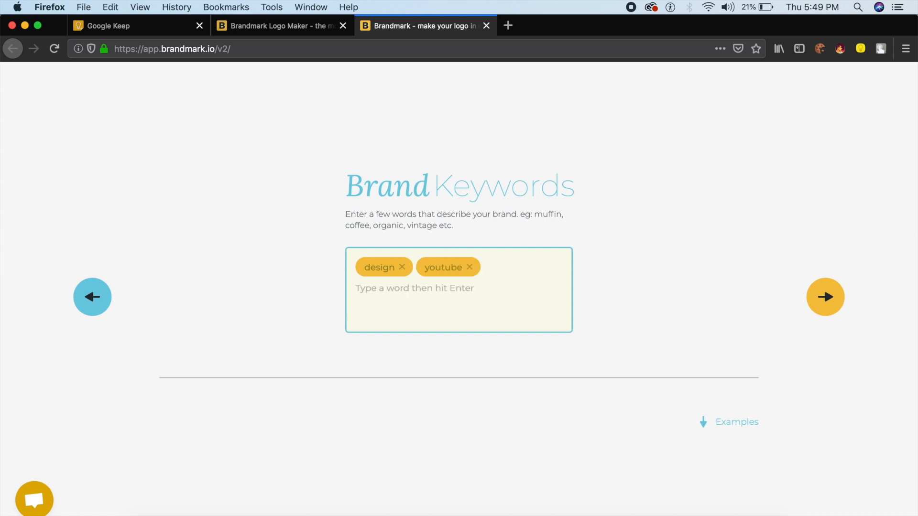
{"action": "type", "text": "video"}
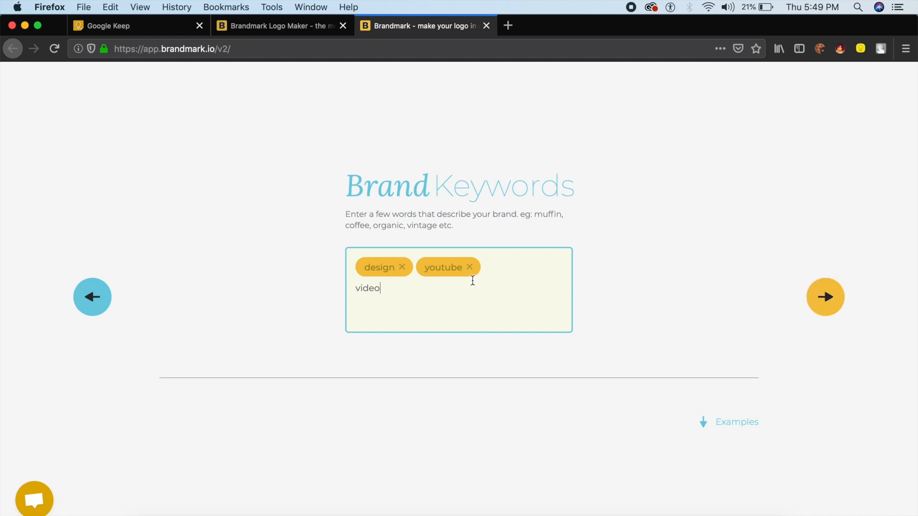
{"action": "left_click", "coordinate": [824, 296]}
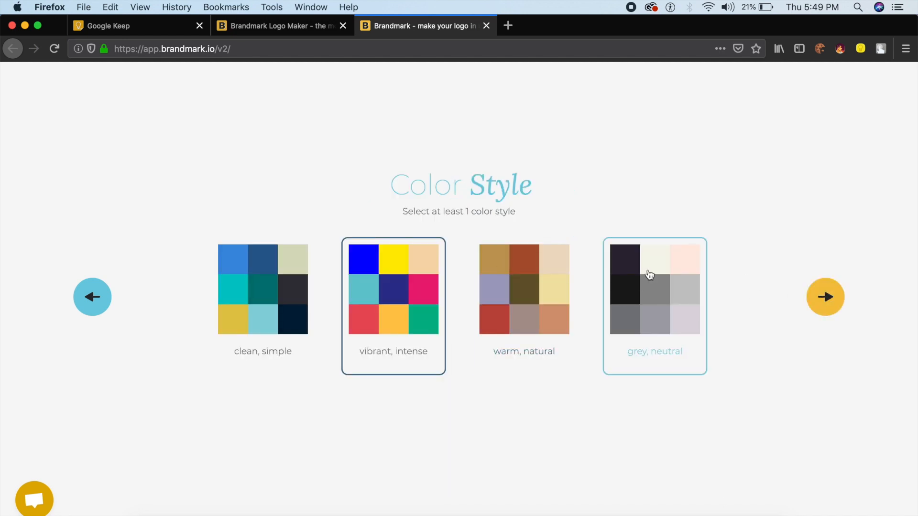
{"action": "mouse_move", "coordinate": [637, 277]}
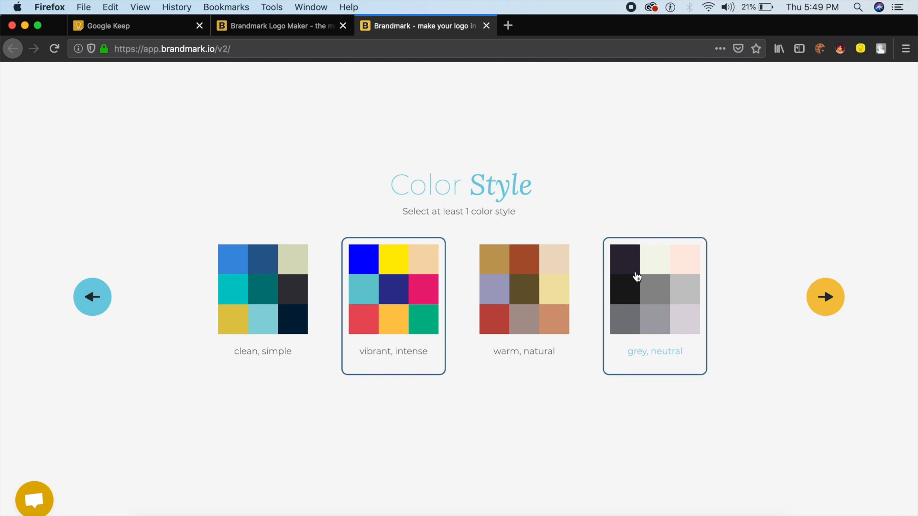
Step: Choose the clean simple colour style and generate the logo concepts
{"action": "left_click", "coordinate": [263, 289]}
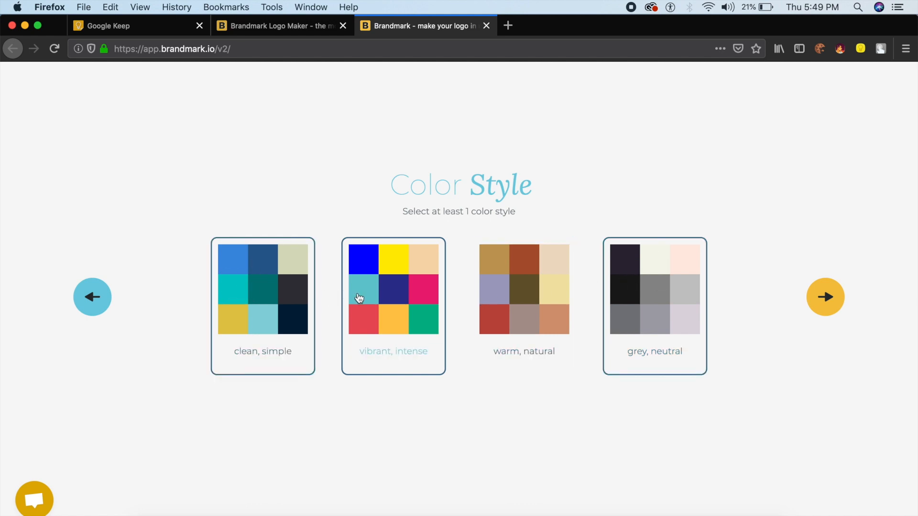
{"action": "left_click", "coordinate": [825, 297]}
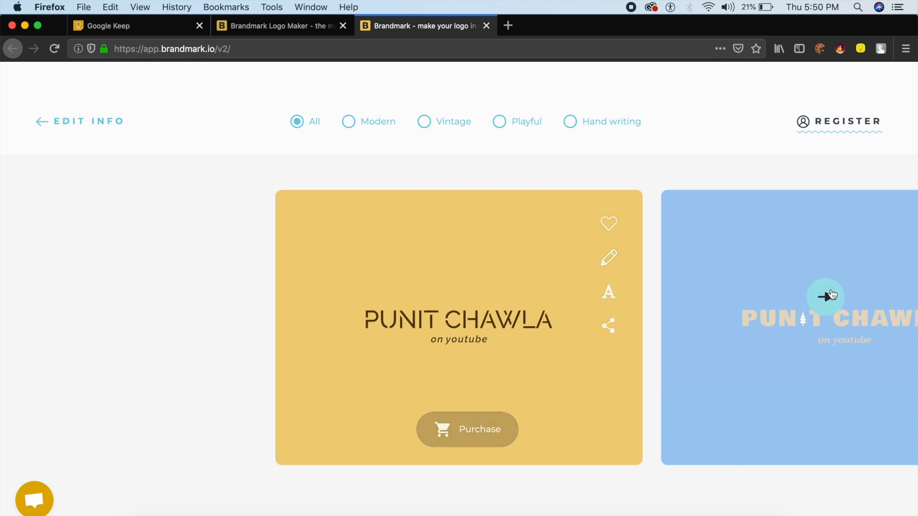
Step: Filter logos to Playful, browse to the teal concept, and briefly open its edit panel
{"action": "left_click", "coordinate": [827, 295]}
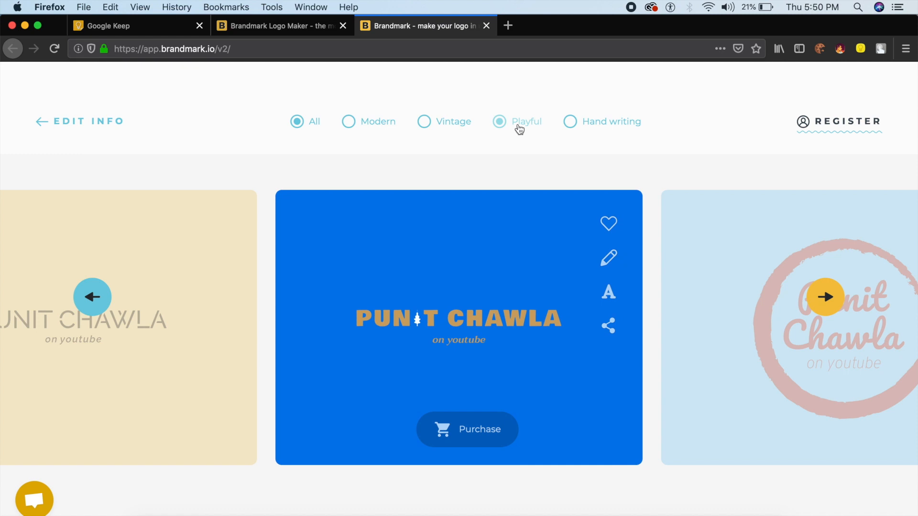
{"action": "left_click", "coordinate": [499, 121]}
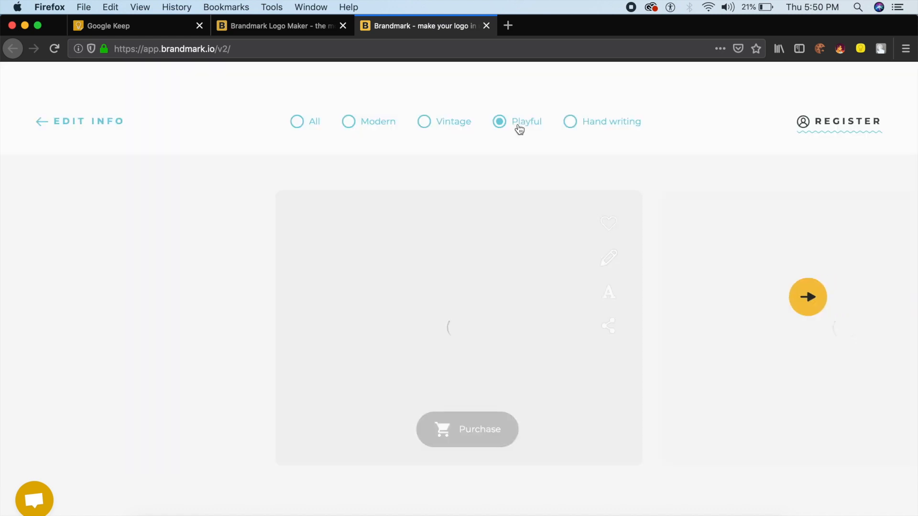
{"action": "left_click", "coordinate": [459, 327]}
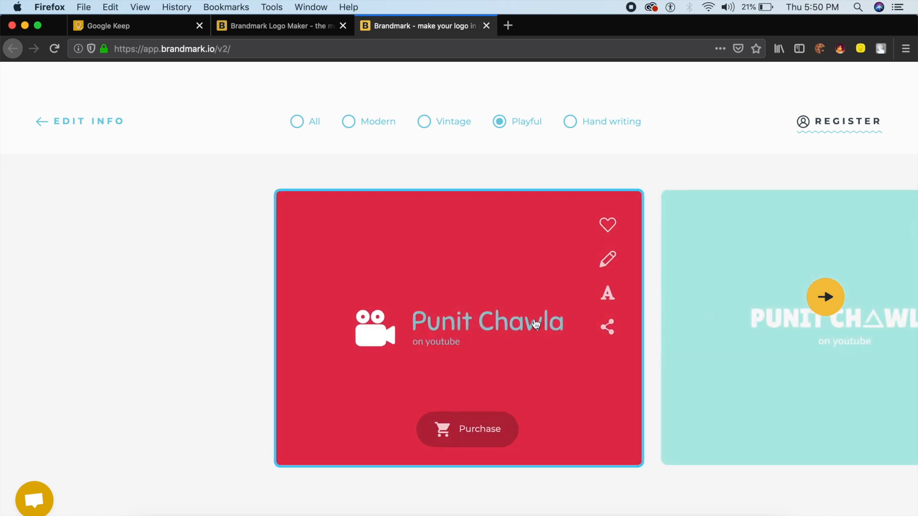
{"action": "left_click", "coordinate": [824, 297]}
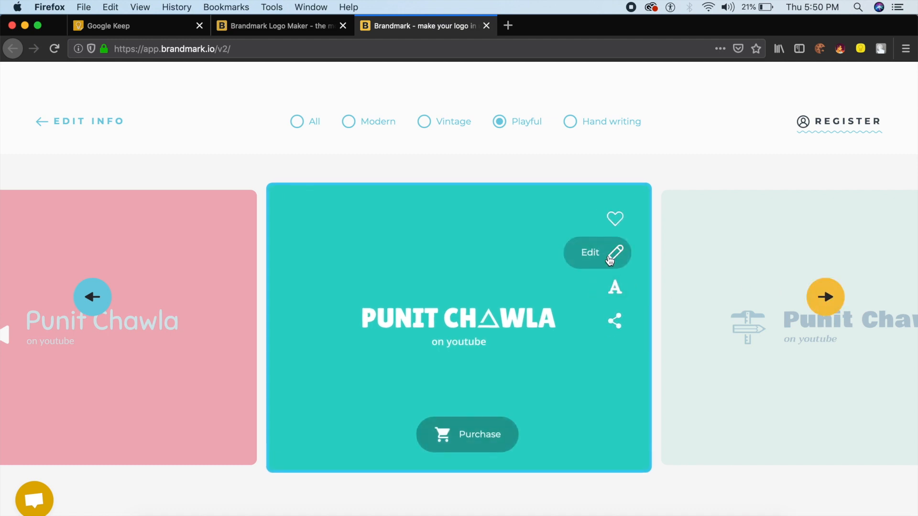
{"action": "left_click", "coordinate": [614, 287]}
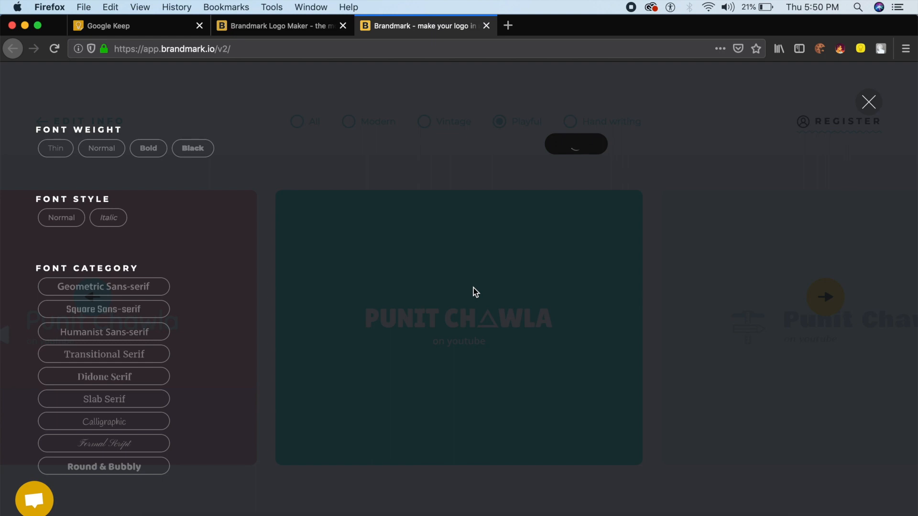
{"action": "left_click", "coordinate": [868, 101]}
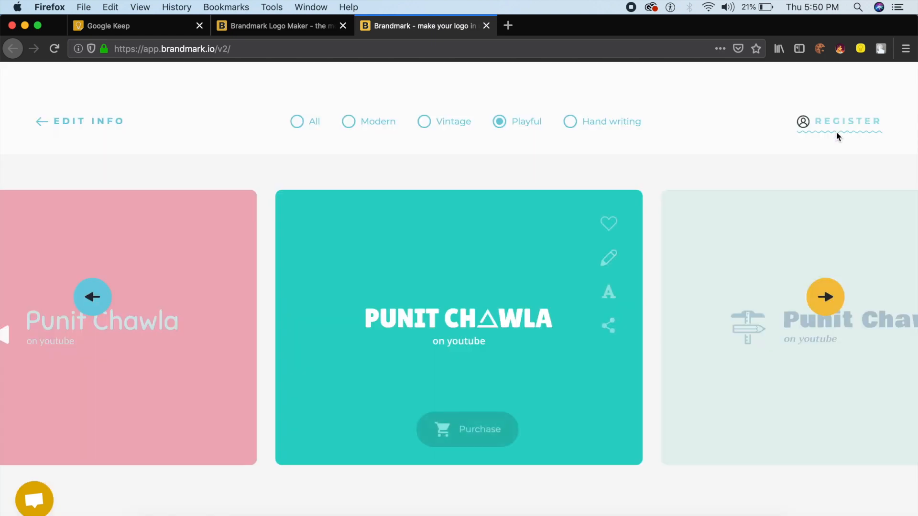
{"action": "mouse_move", "coordinate": [609, 325]}
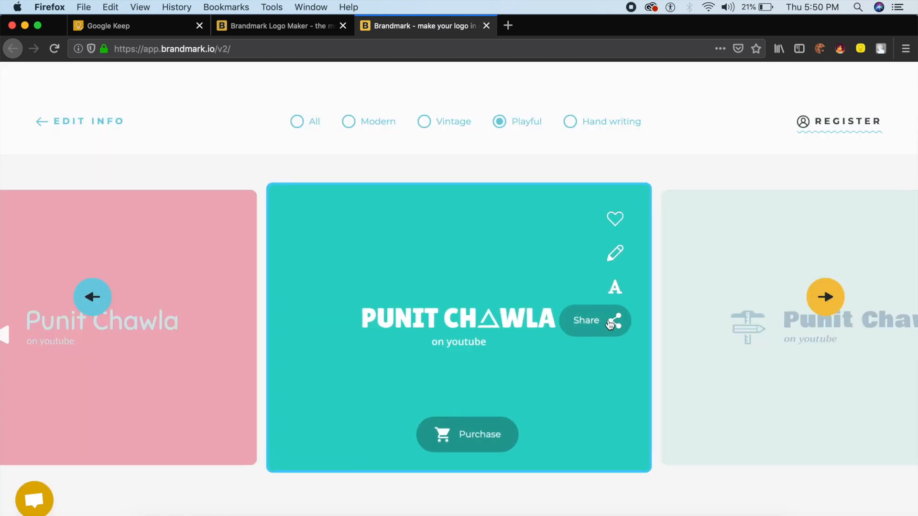
{"action": "mouse_move", "coordinate": [675, 264]}
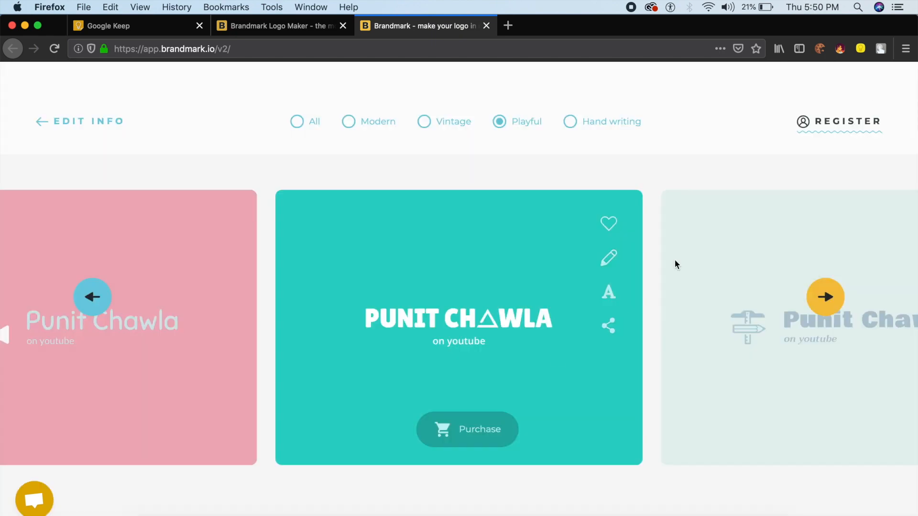
Step: Review the Basic, Designer and Enterprise purchase plans, then close the pricing overlay
{"action": "left_click", "coordinate": [466, 429]}
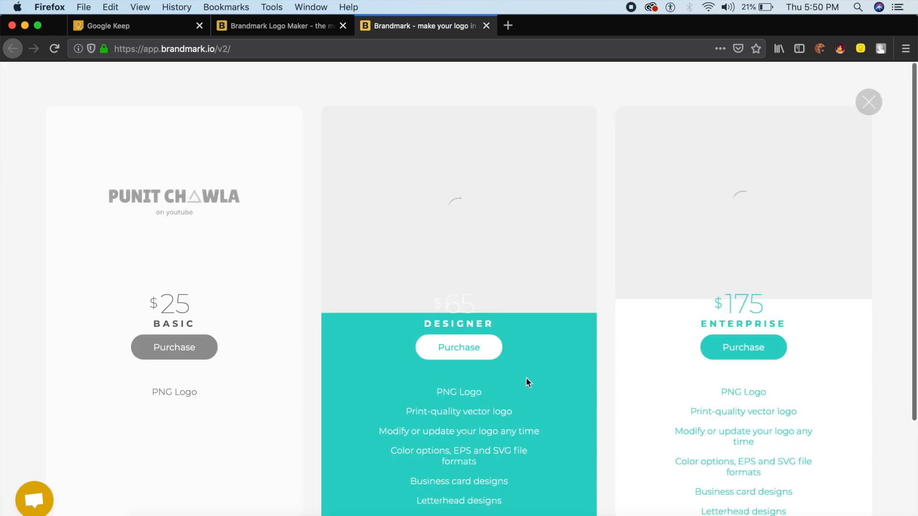
{"action": "scroll", "scroll_direction": "down", "scroll_amount": 3}
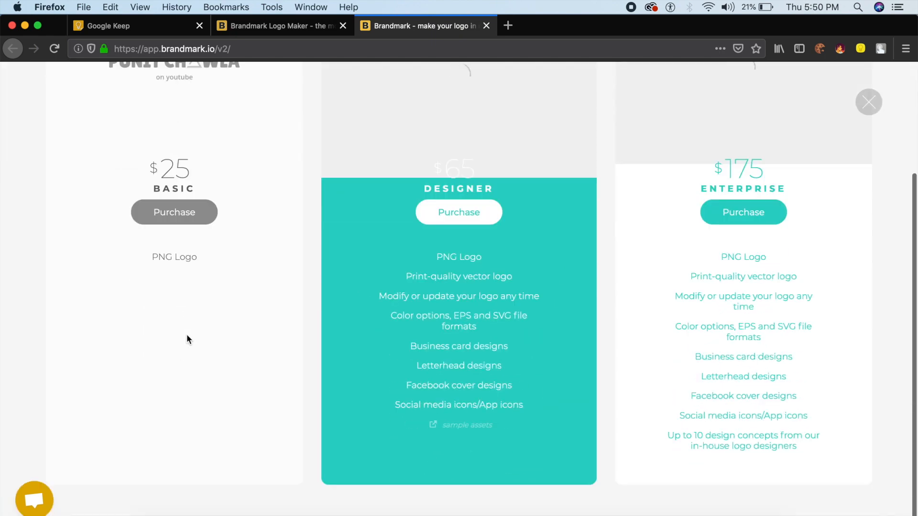
{"action": "scroll", "scroll_direction": "up", "scroll_amount": 3}
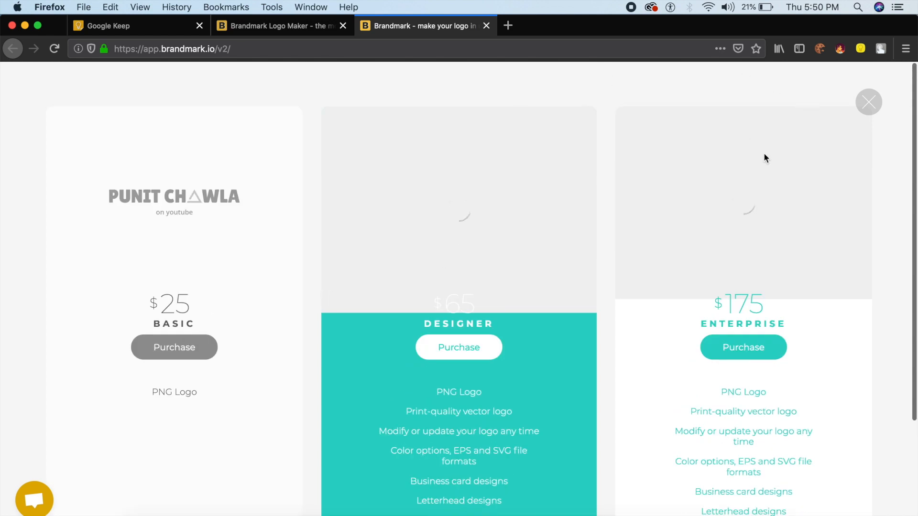
{"action": "left_click", "coordinate": [868, 101]}
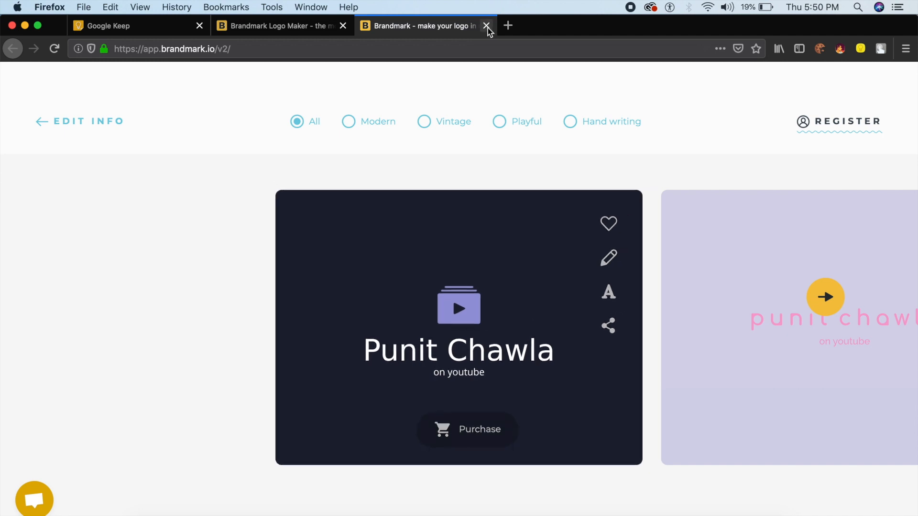
Step: Close the logo maker tab and select the container div in René
{"action": "left_click", "coordinate": [487, 26]}
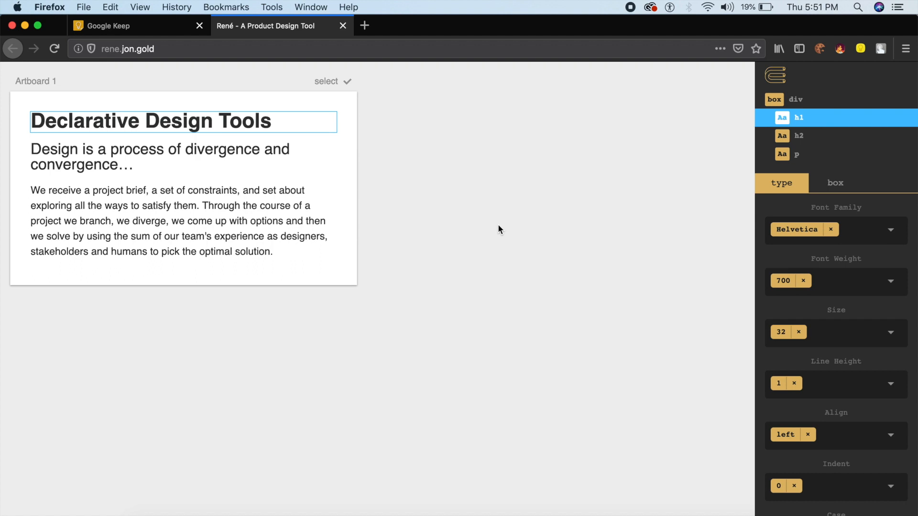
{"action": "mouse_move", "coordinate": [348, 158]}
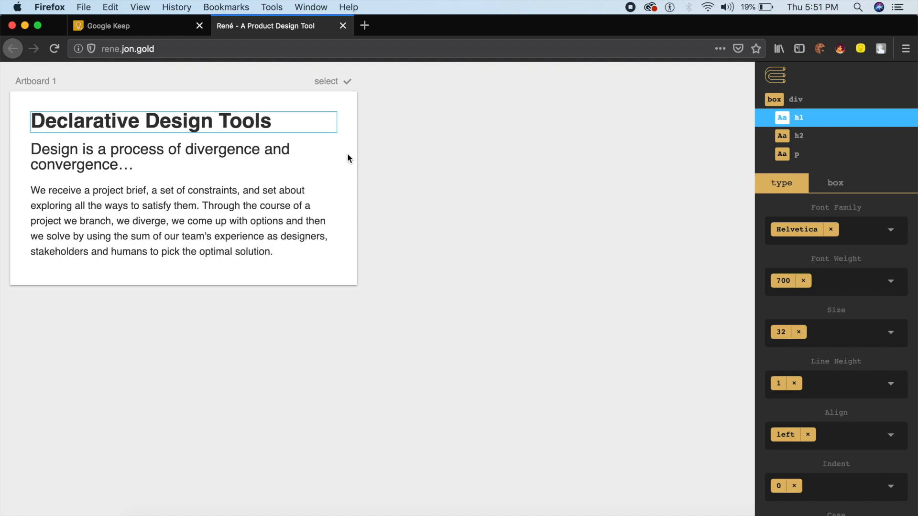
{"action": "left_click", "coordinate": [796, 99]}
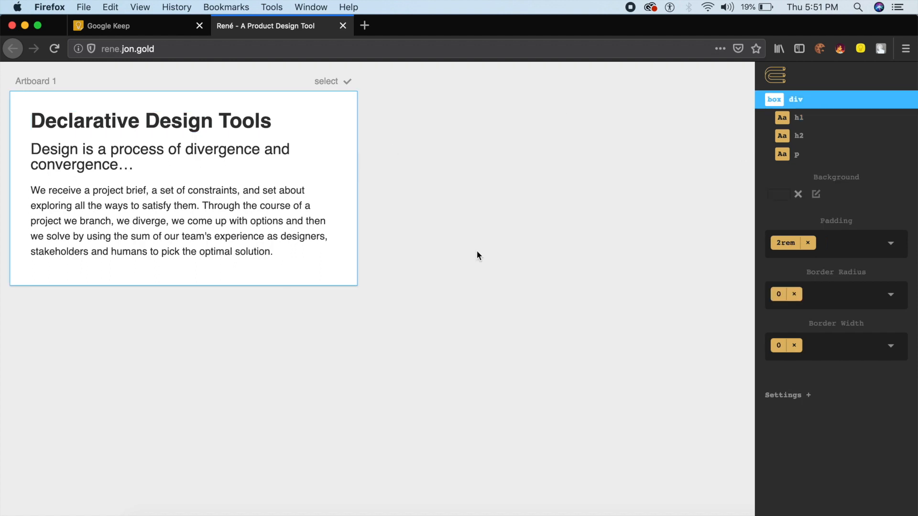
{"action": "mouse_move", "coordinate": [435, 157]}
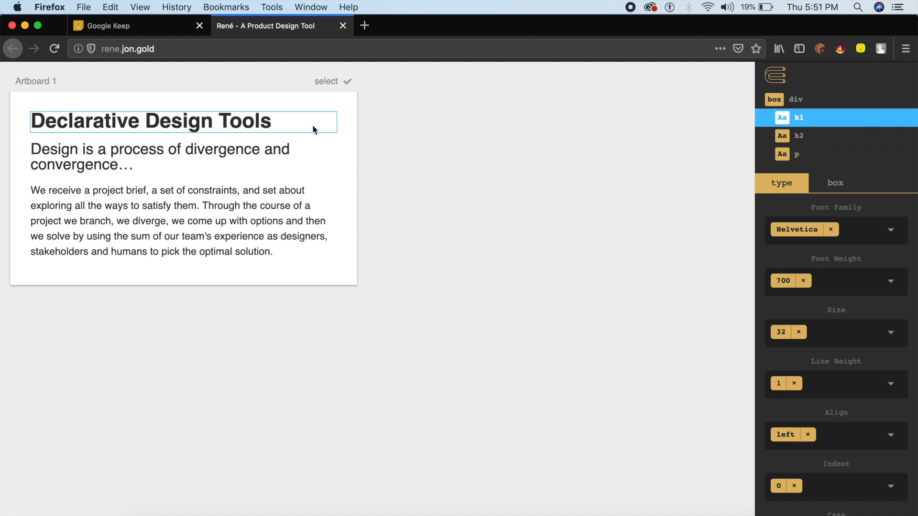
{"action": "mouse_move", "coordinate": [828, 234]}
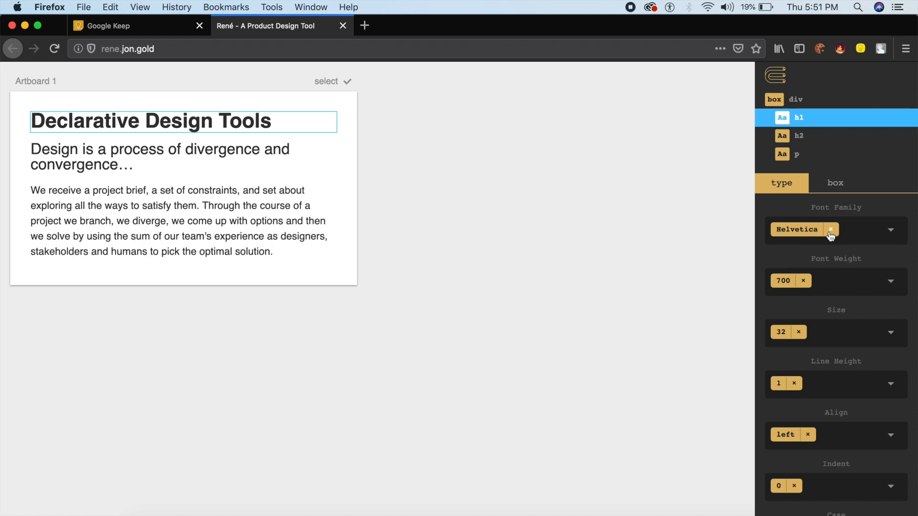
Step: Add Crimson Text as an alternative title font, then reselect the div layer
{"action": "left_click", "coordinate": [889, 229]}
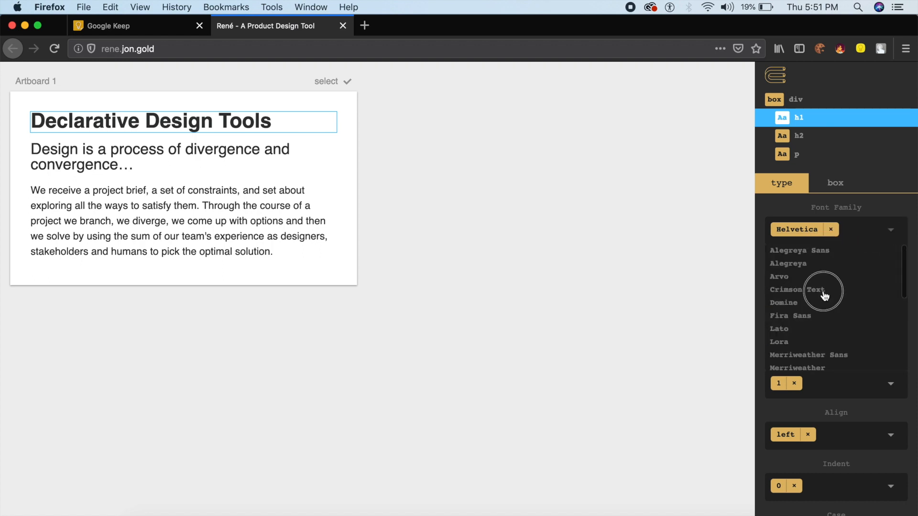
{"action": "left_click", "coordinate": [786, 290]}
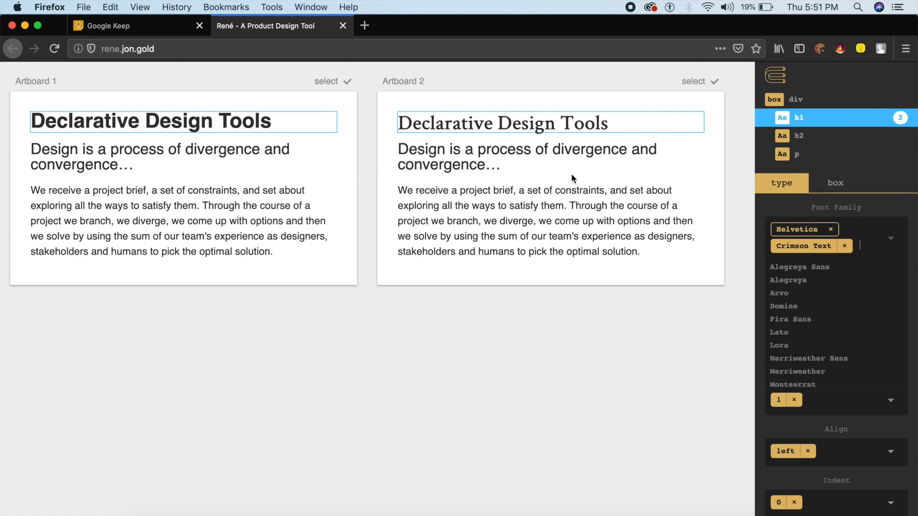
{"action": "mouse_move", "coordinate": [410, 132]}
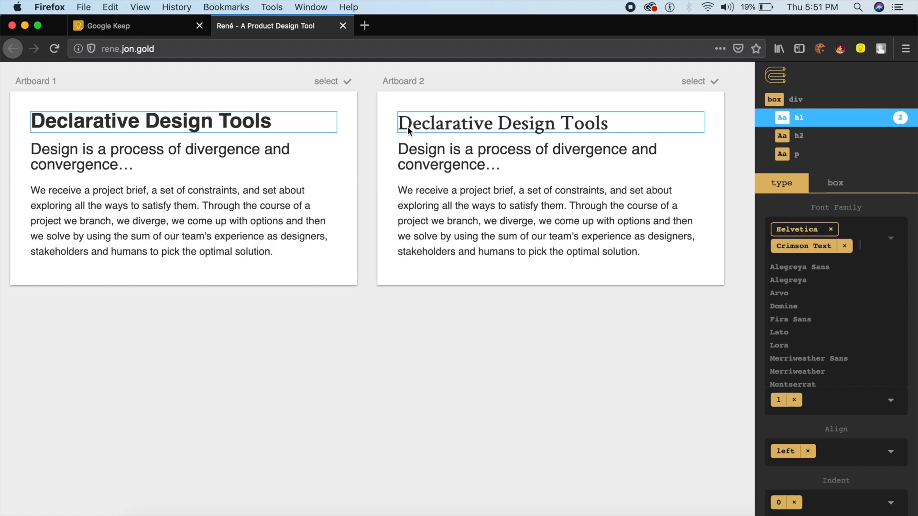
{"action": "mouse_move", "coordinate": [166, 158]}
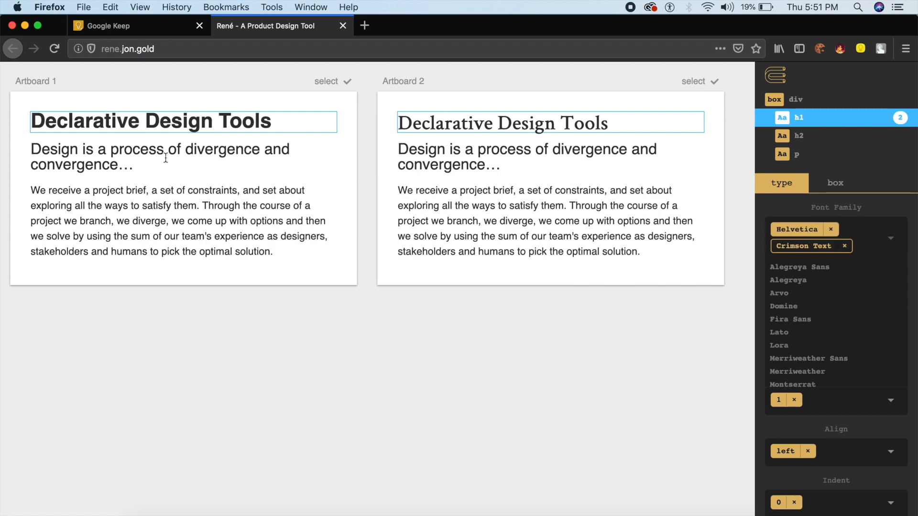
{"action": "left_click", "coordinate": [796, 99]}
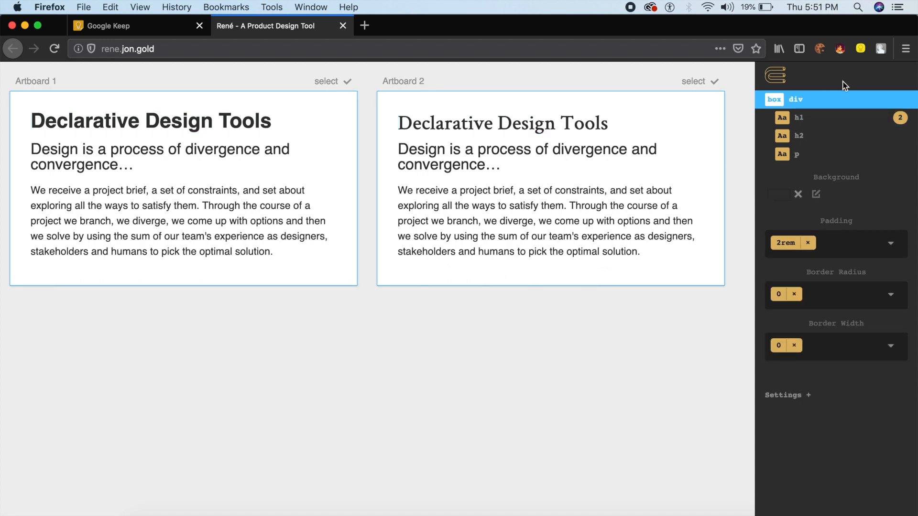
Step: Add 4rem as an alternative padding value on the div
{"action": "left_click", "coordinate": [890, 243]}
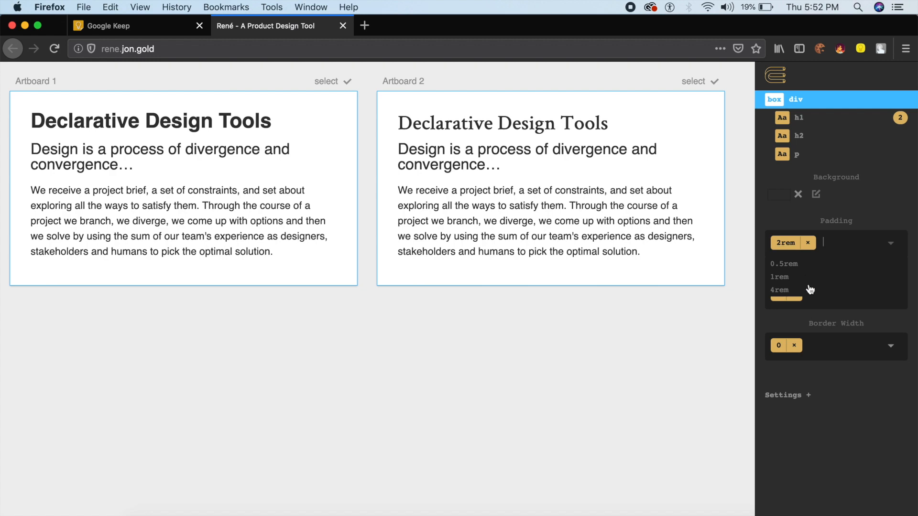
{"action": "left_click", "coordinate": [778, 289]}
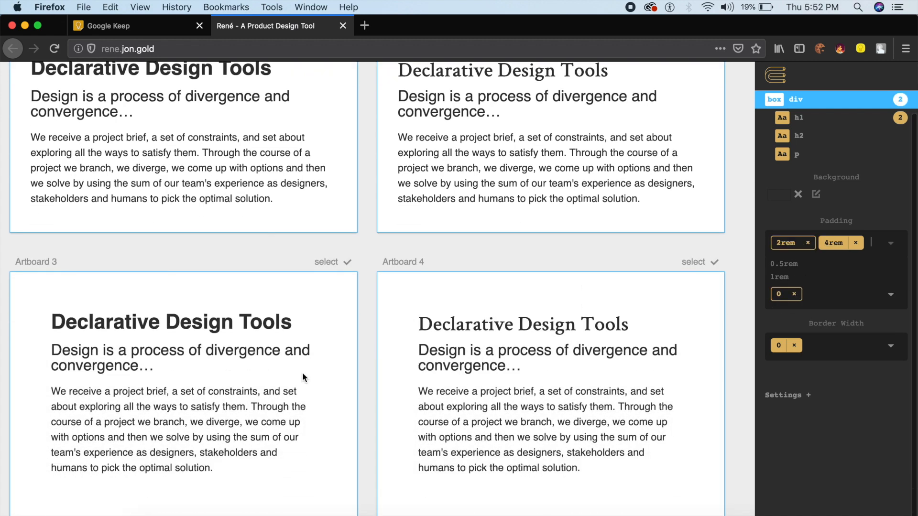
{"action": "mouse_move", "coordinate": [385, 277]}
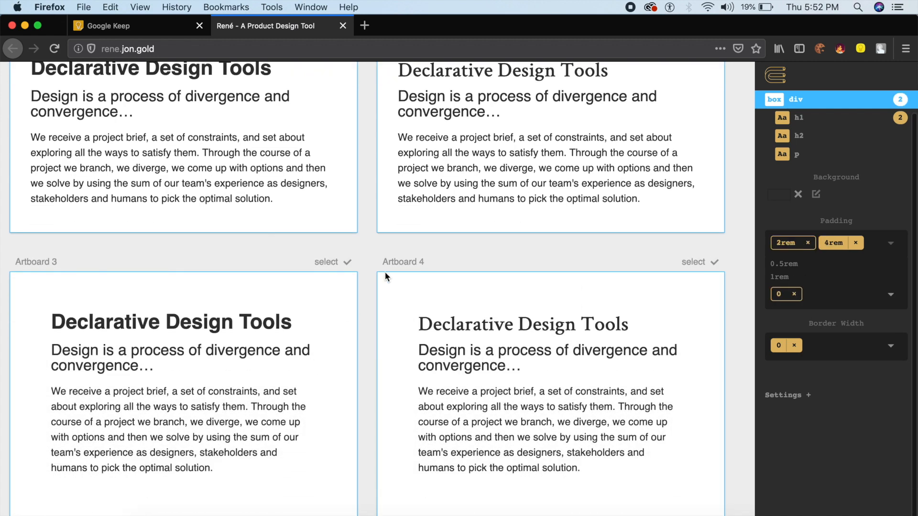
{"action": "mouse_move", "coordinate": [450, 314]}
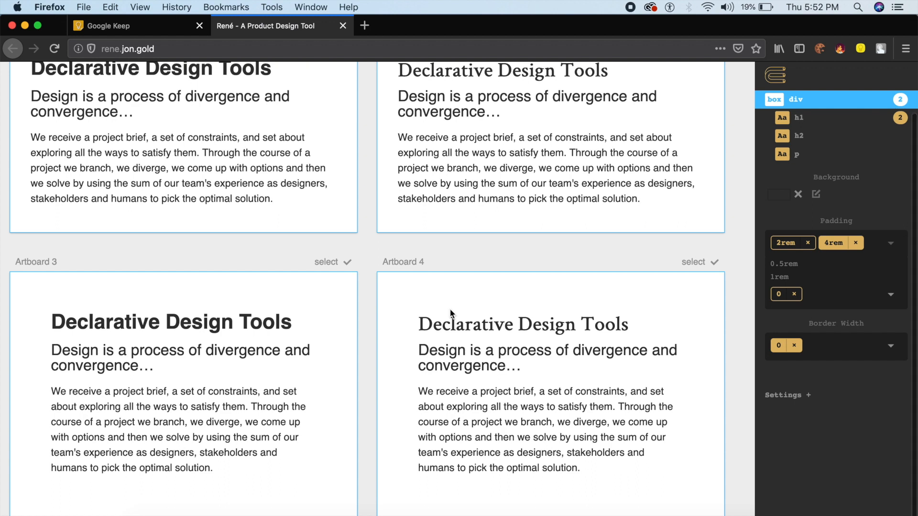
{"action": "left_click", "coordinate": [871, 242]}
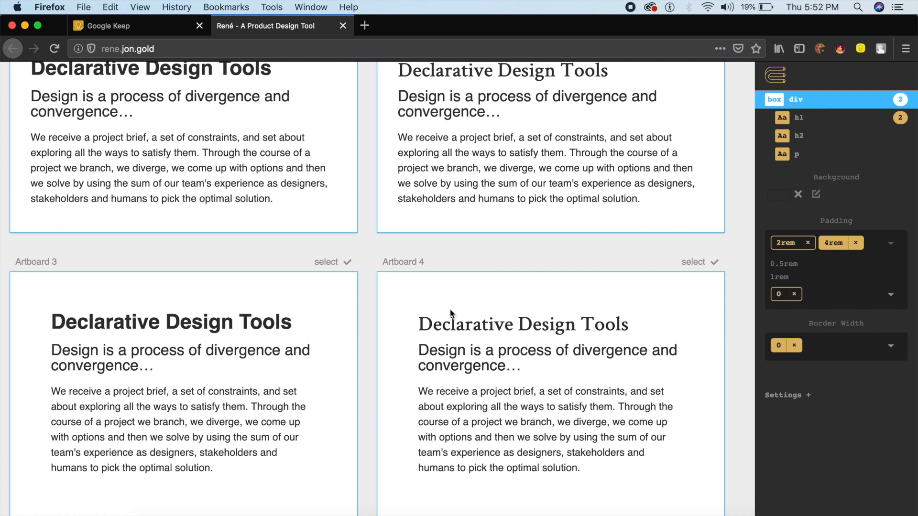
{"action": "left_click", "coordinate": [869, 242]}
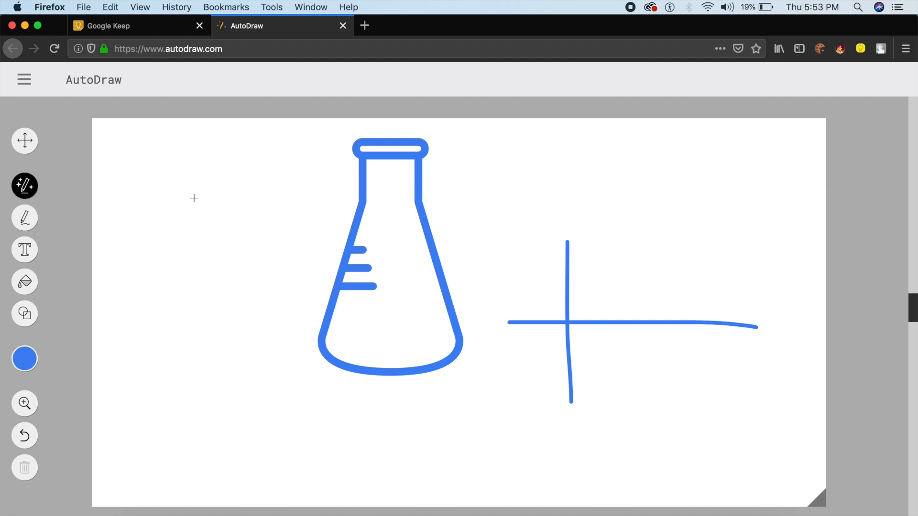
{"action": "mouse_move", "coordinate": [186, 232]}
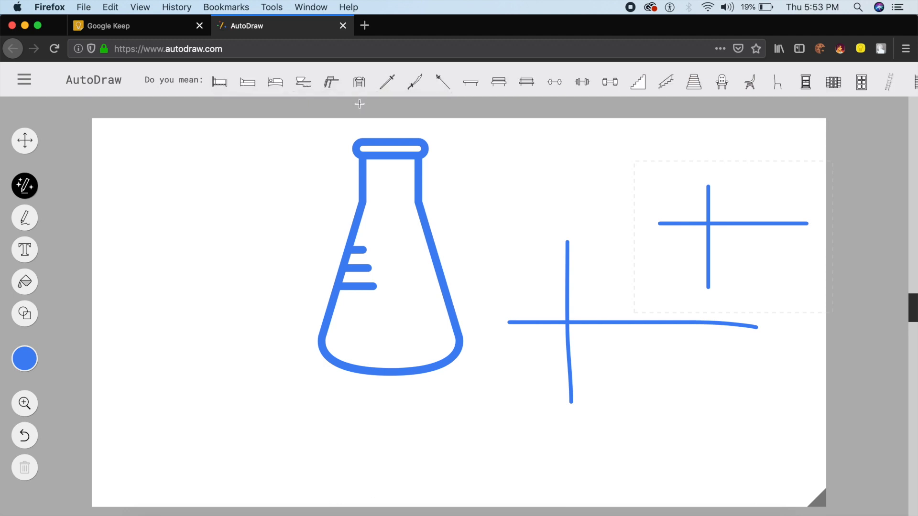
{"action": "mouse_move", "coordinate": [498, 77]}
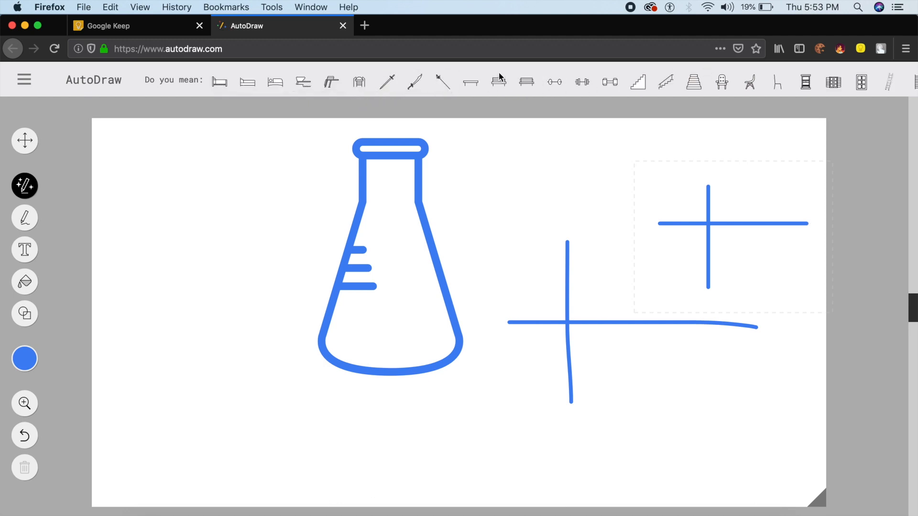
{"action": "mouse_move", "coordinate": [208, 97]}
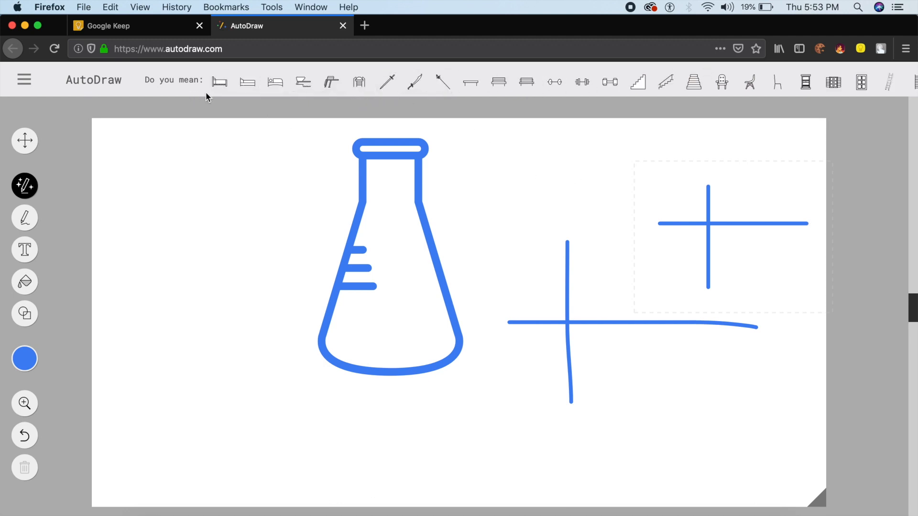
Step: Replace the cross sketch with a bed, then try stairs and leg before settling on an armchair
{"action": "left_click", "coordinate": [219, 82]}
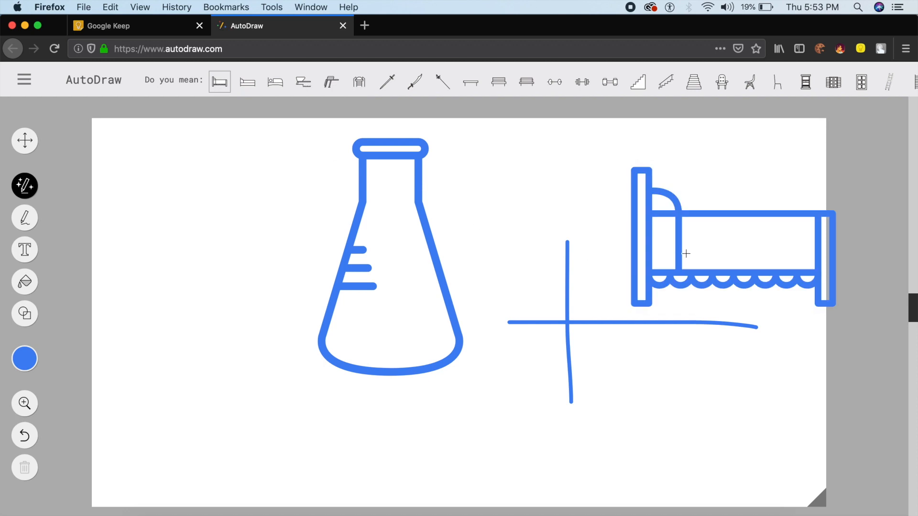
{"action": "mouse_move", "coordinate": [172, 250]}
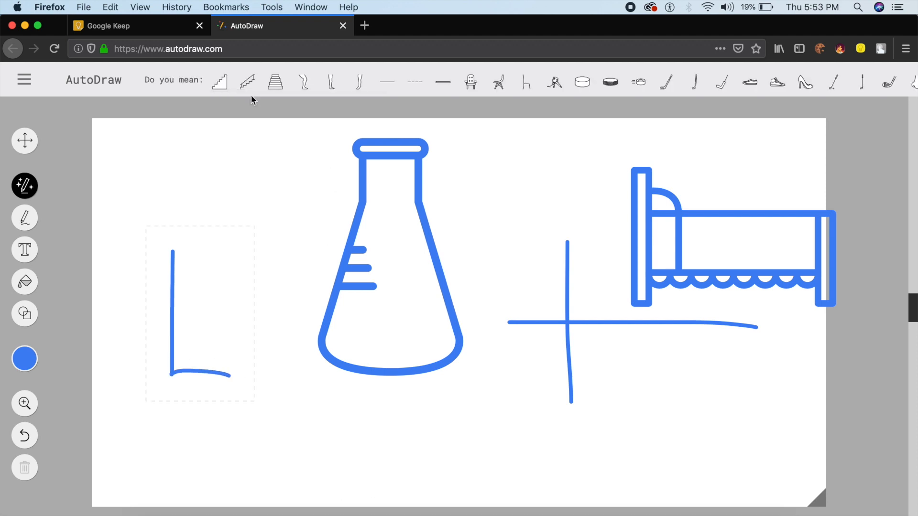
{"action": "left_click", "coordinate": [219, 80]}
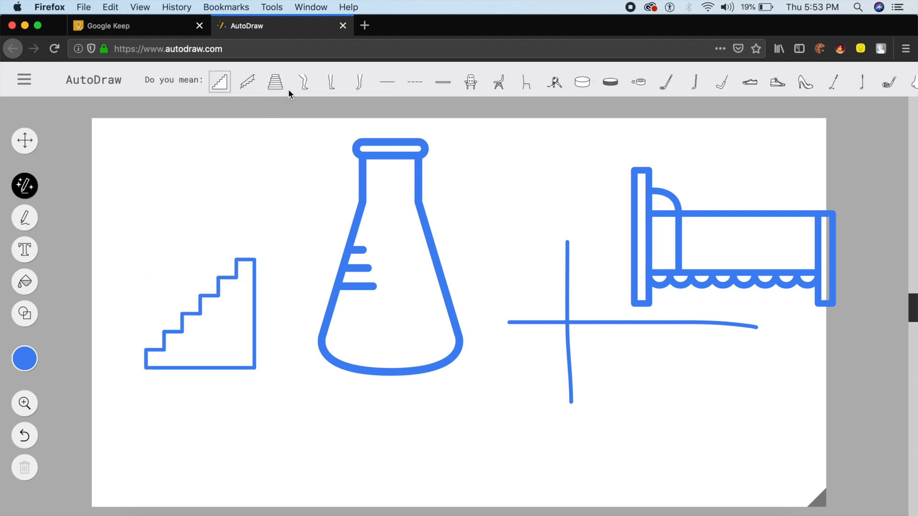
{"action": "left_click", "coordinate": [470, 81]}
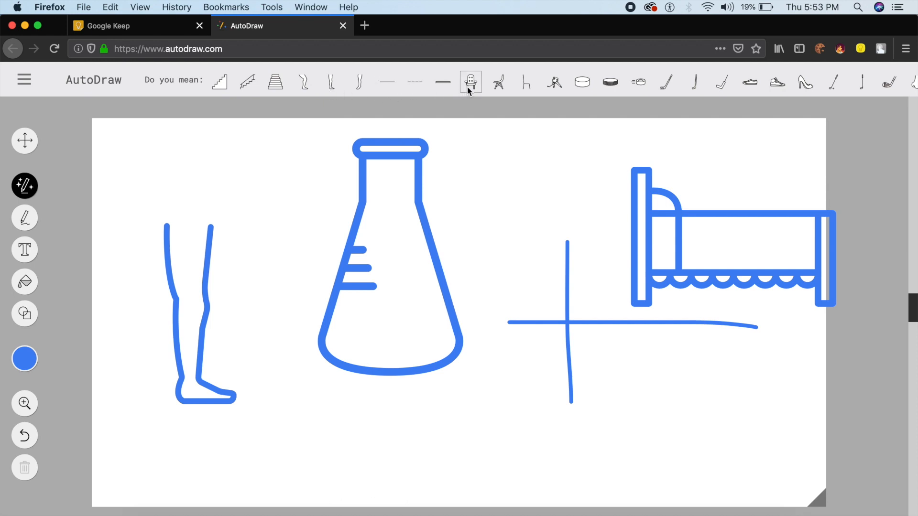
{"action": "left_click", "coordinate": [470, 82]}
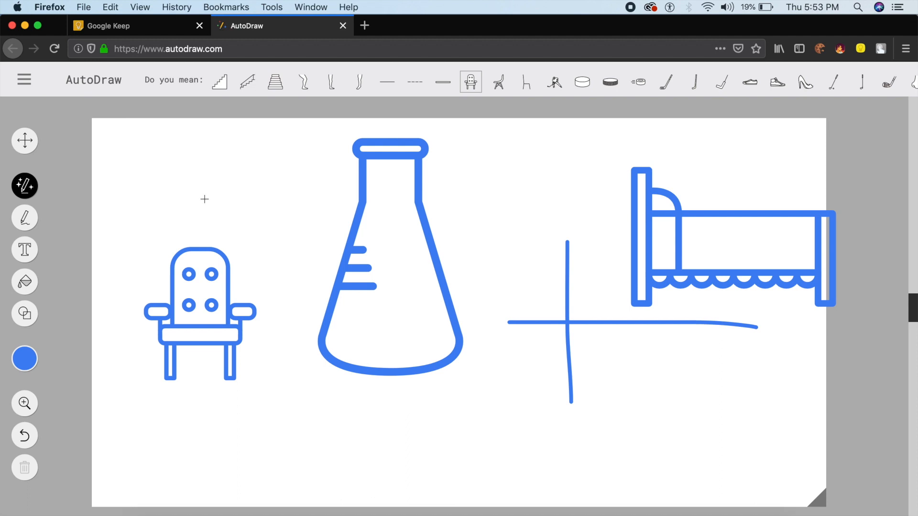
{"action": "mouse_move", "coordinate": [530, 195]}
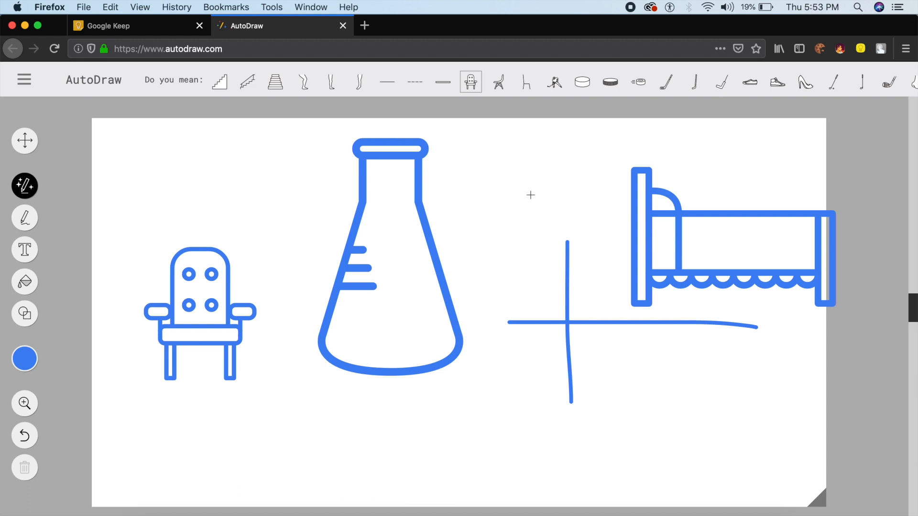
{"action": "mouse_move", "coordinate": [478, 152]}
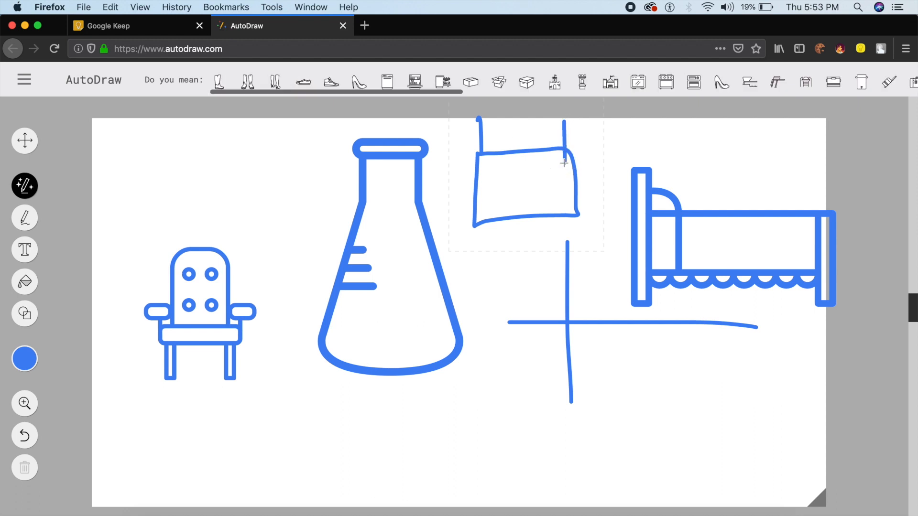
Step: Try open, lidded and cardboard box suggestions, then choose the rolling suitcase
{"action": "left_click", "coordinate": [498, 81]}
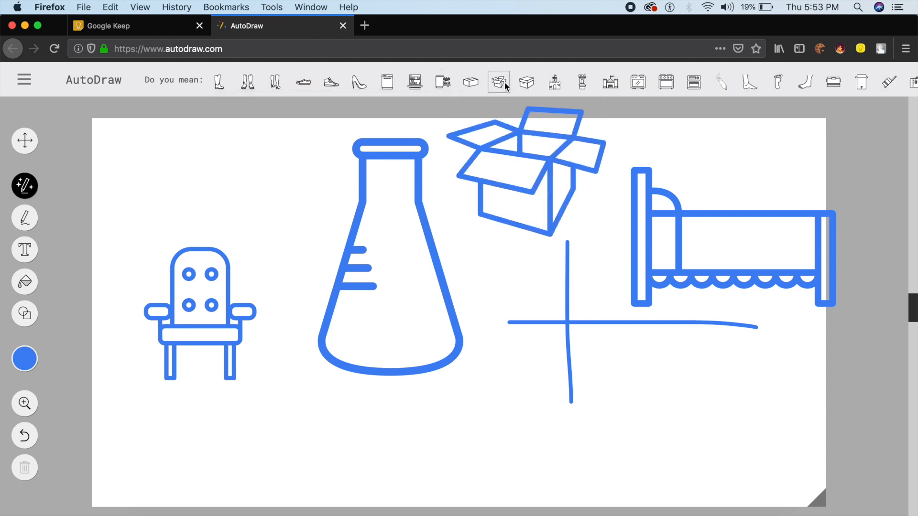
{"action": "left_click", "coordinate": [525, 82]}
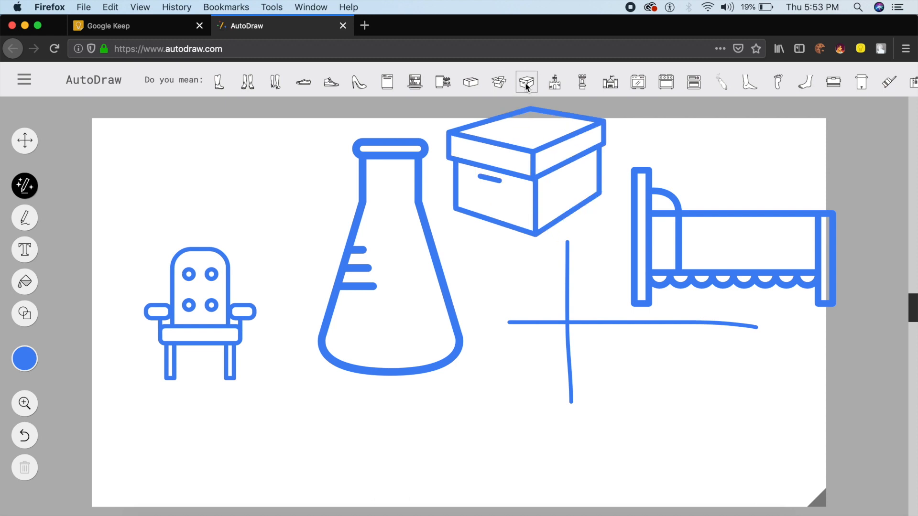
{"action": "left_click", "coordinate": [470, 82]}
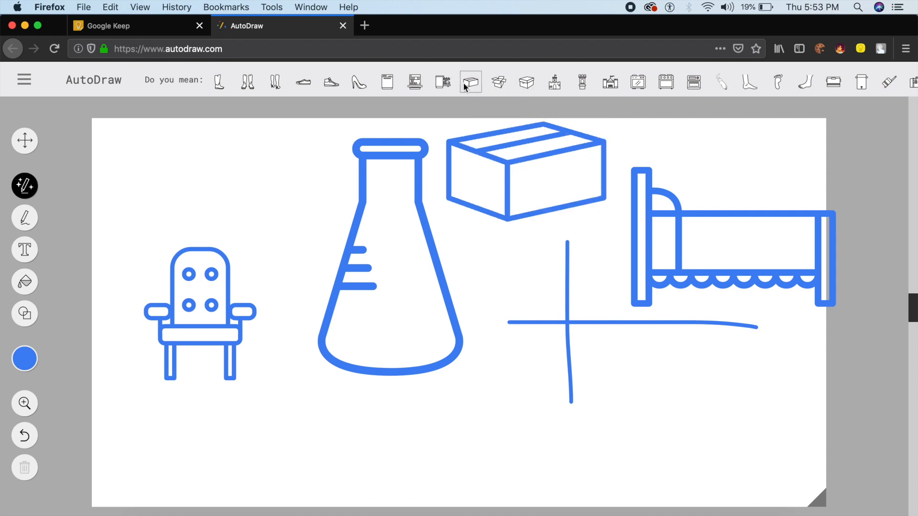
{"action": "mouse_move", "coordinate": [525, 81]}
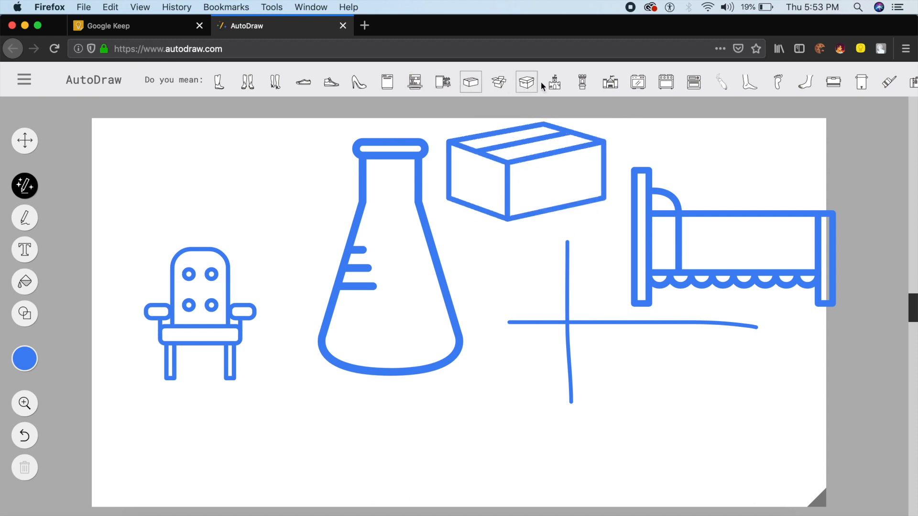
{"action": "scroll", "scroll_direction": "right", "scroll_amount": 3}
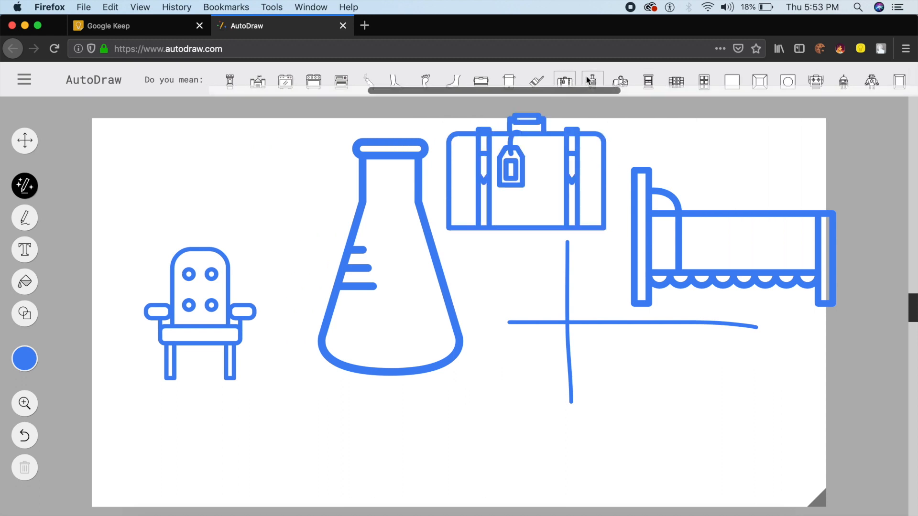
{"action": "left_click", "coordinate": [591, 81]}
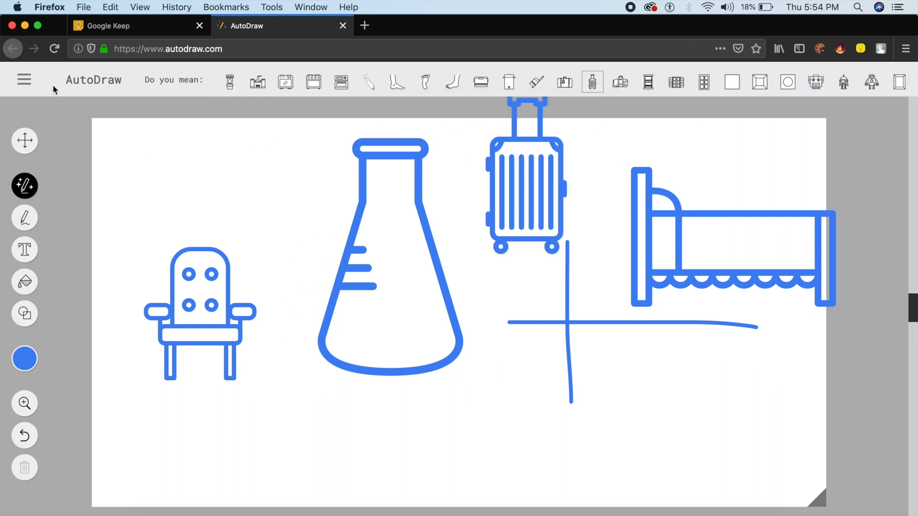
Step: Open and dismiss the options menu, then swap the doodle for a stove and paint roller
{"action": "left_click", "coordinate": [24, 79]}
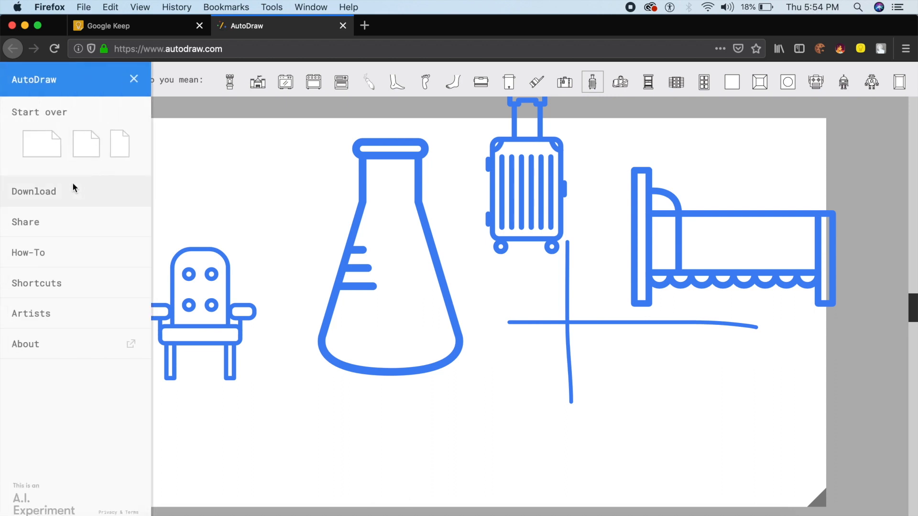
{"action": "left_click", "coordinate": [34, 192]}
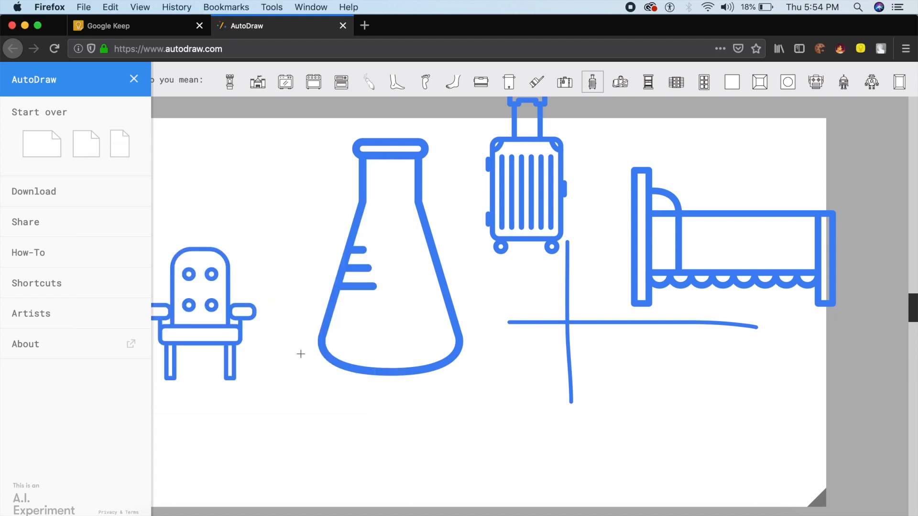
{"action": "left_click", "coordinate": [133, 78]}
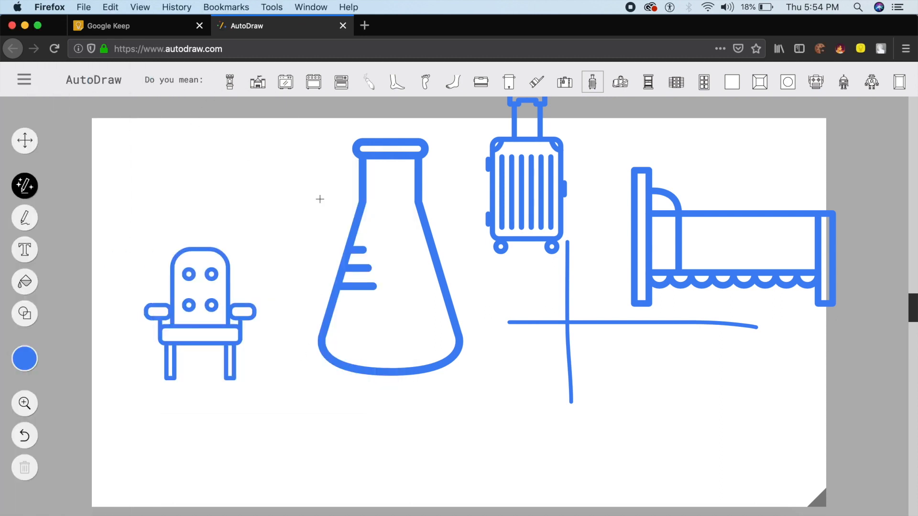
{"action": "left_click", "coordinate": [314, 81]}
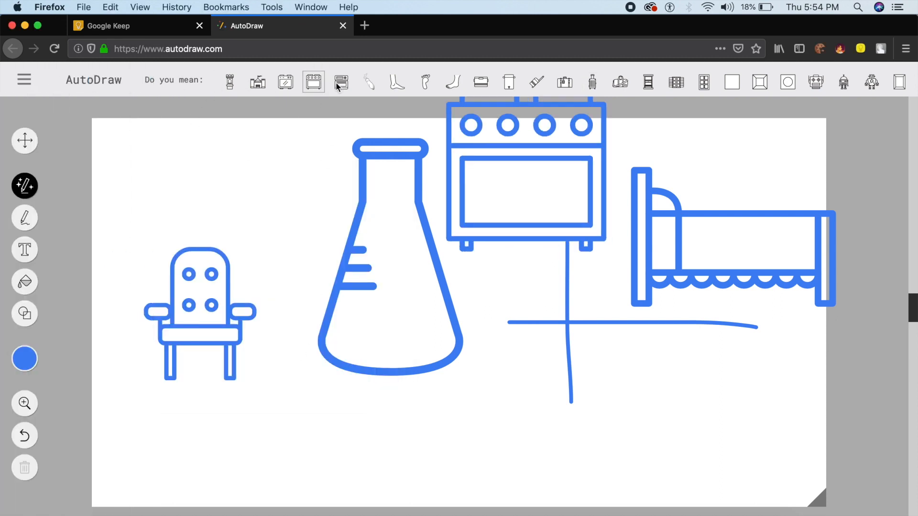
{"action": "left_click", "coordinate": [535, 81]}
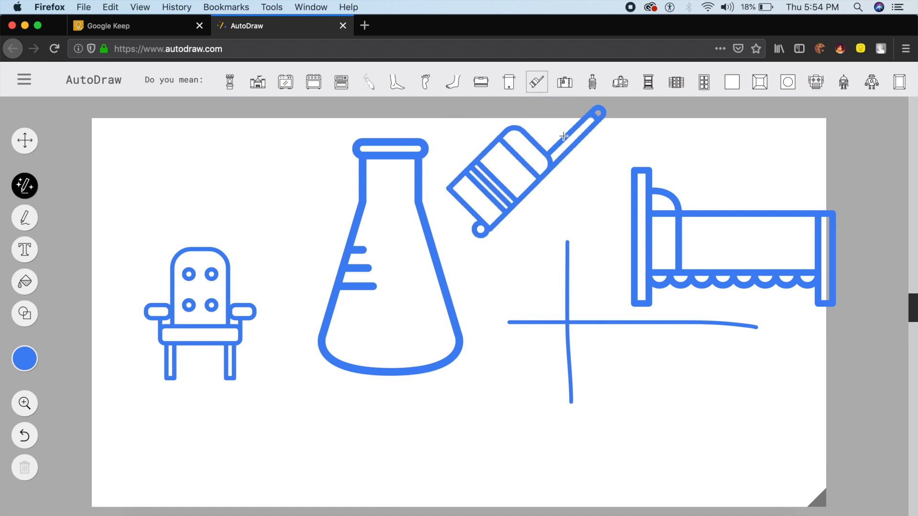
{"action": "left_click", "coordinate": [675, 82]}
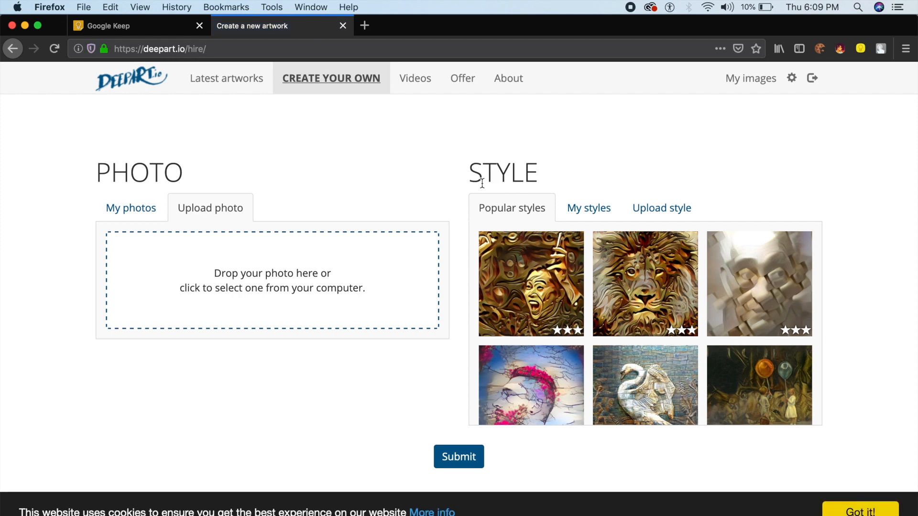
Step: Upload the blue circle pattern, pick the colourful street-painting style, and submit
{"action": "left_click", "coordinate": [271, 281]}
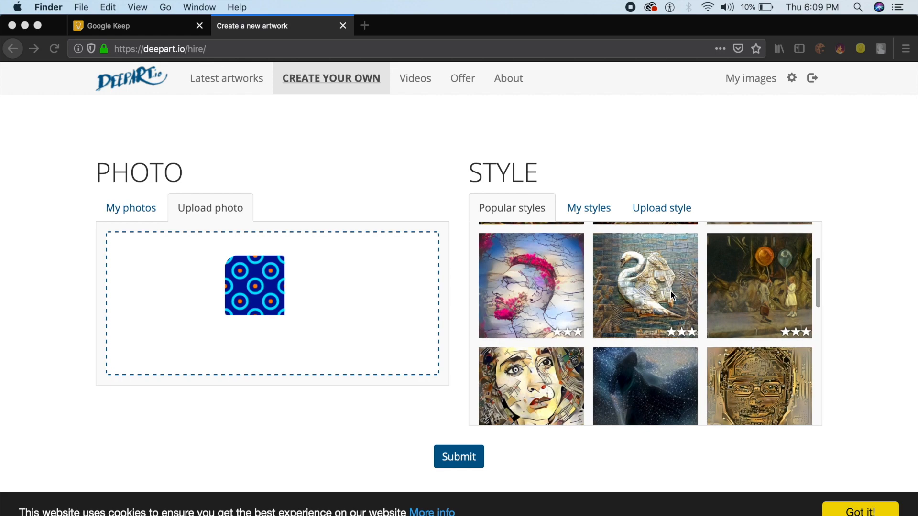
{"action": "scroll", "scroll_direction": "down", "scroll_amount": 3}
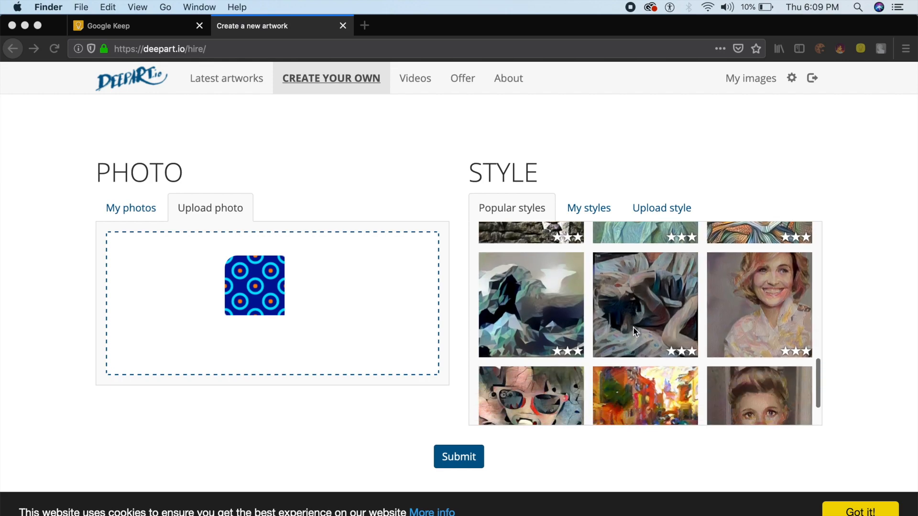
{"action": "scroll", "scroll_direction": "down", "scroll_amount": 3}
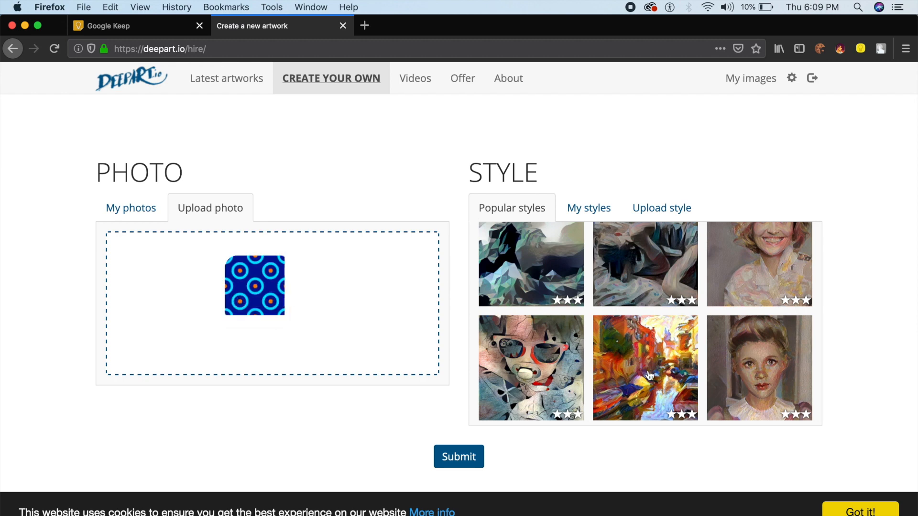
{"action": "left_click", "coordinate": [644, 368]}
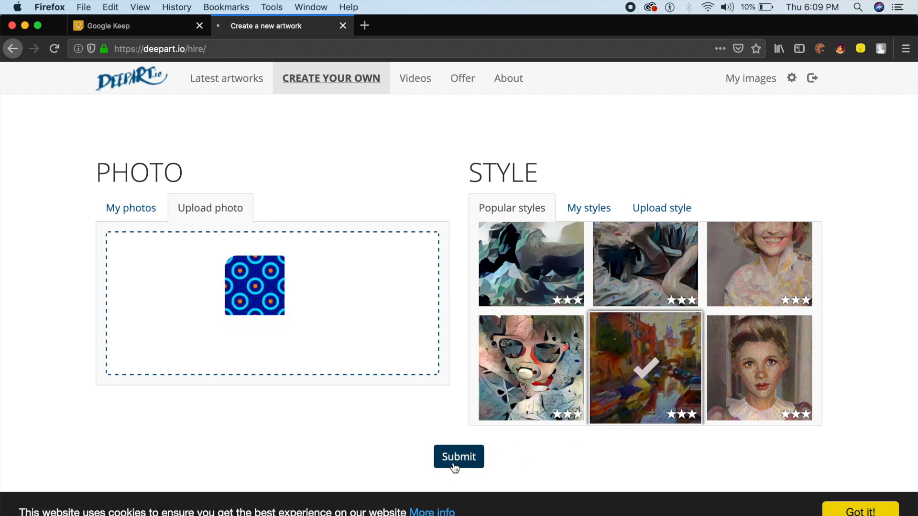
{"action": "left_click", "coordinate": [458, 456]}
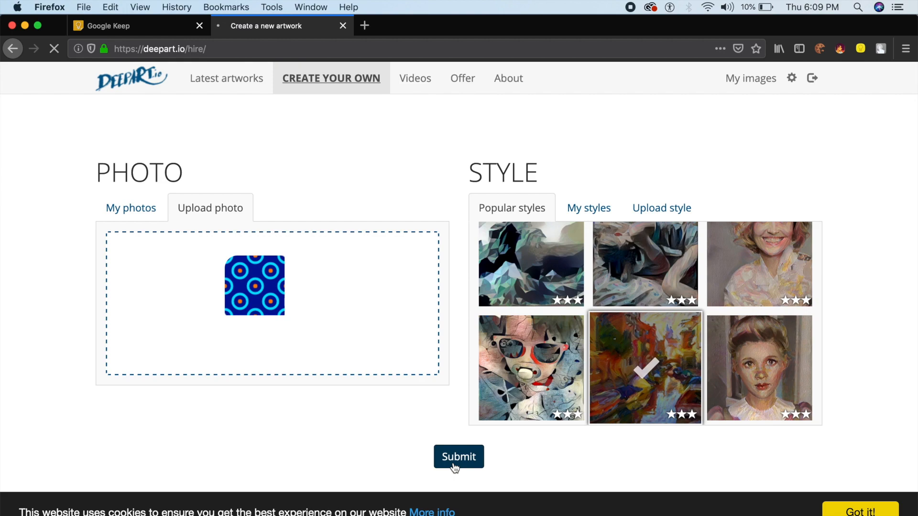
Step: Browse My Submissions and open the finished winged-bull brick-relief artwork
{"action": "left_click", "coordinate": [458, 457]}
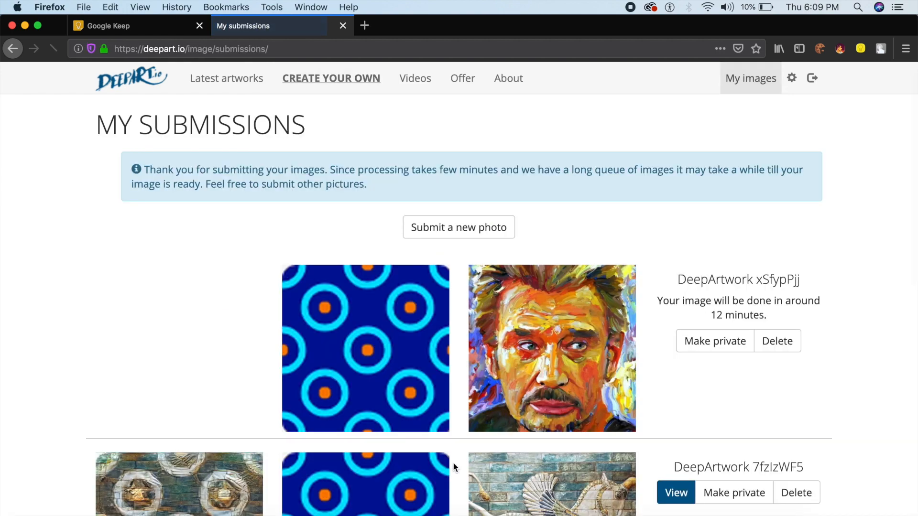
{"action": "scroll", "scroll_direction": "down", "scroll_amount": 3}
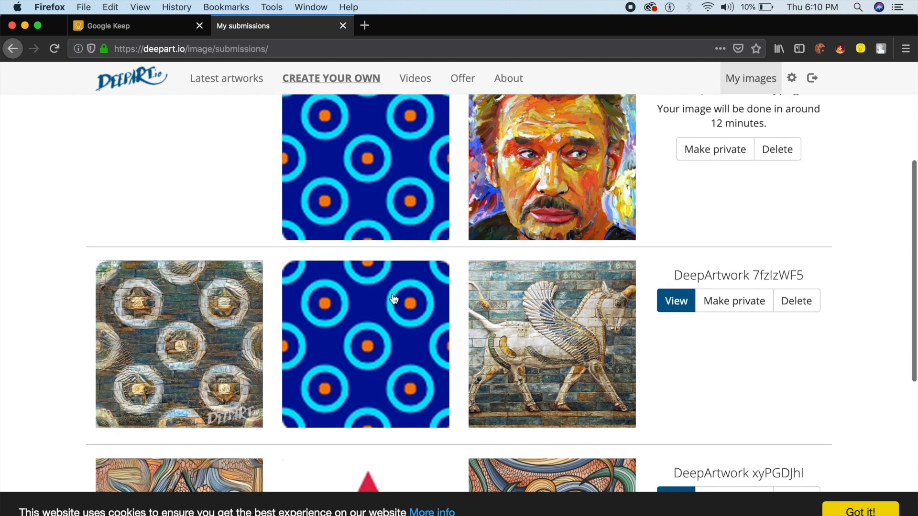
{"action": "mouse_move", "coordinate": [561, 342]}
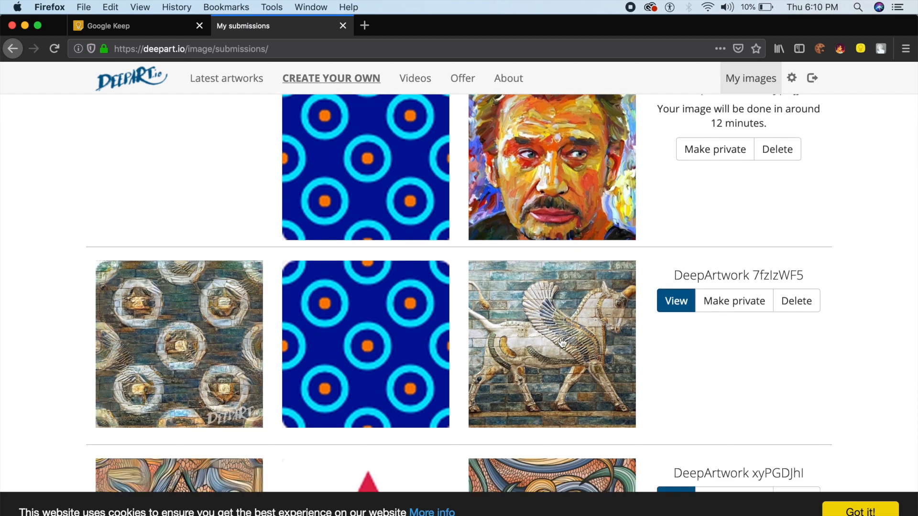
{"action": "mouse_move", "coordinate": [368, 392]}
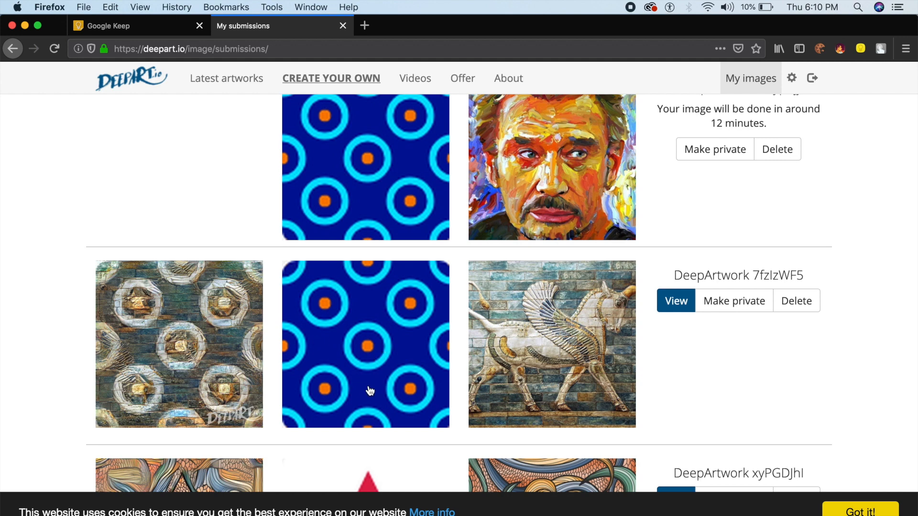
{"action": "mouse_move", "coordinate": [516, 349]}
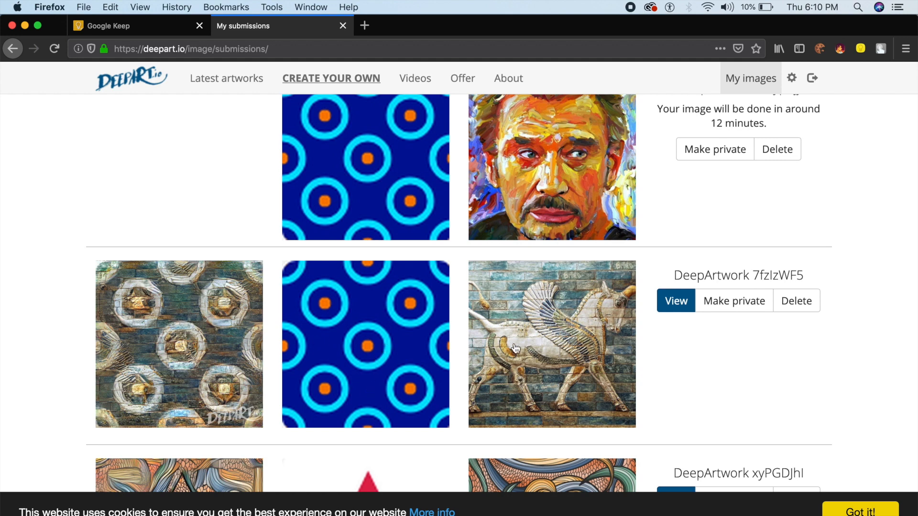
{"action": "mouse_move", "coordinate": [569, 353]}
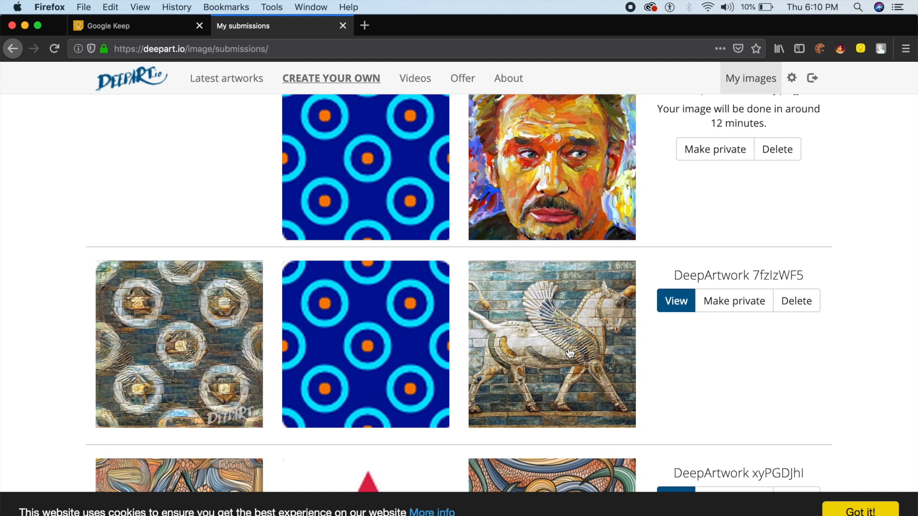
{"action": "scroll", "scroll_direction": "down", "scroll_amount": 3}
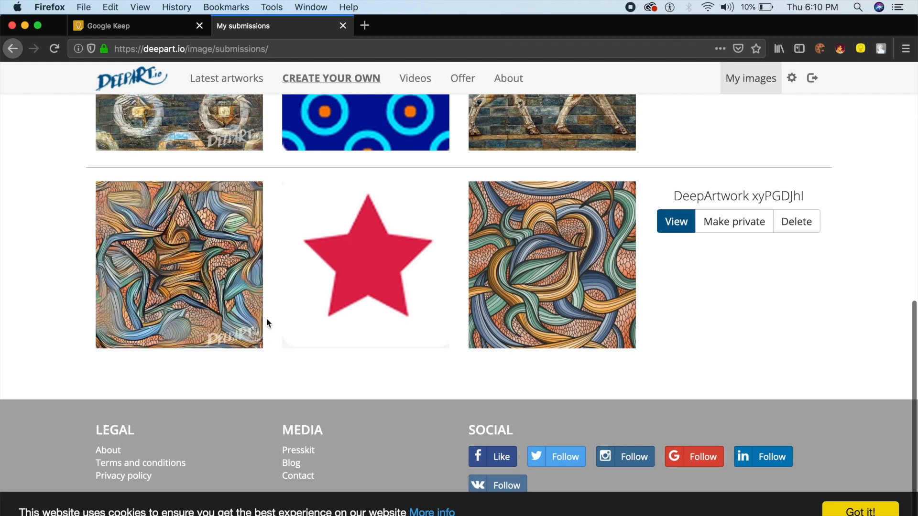
{"action": "mouse_move", "coordinate": [326, 276]}
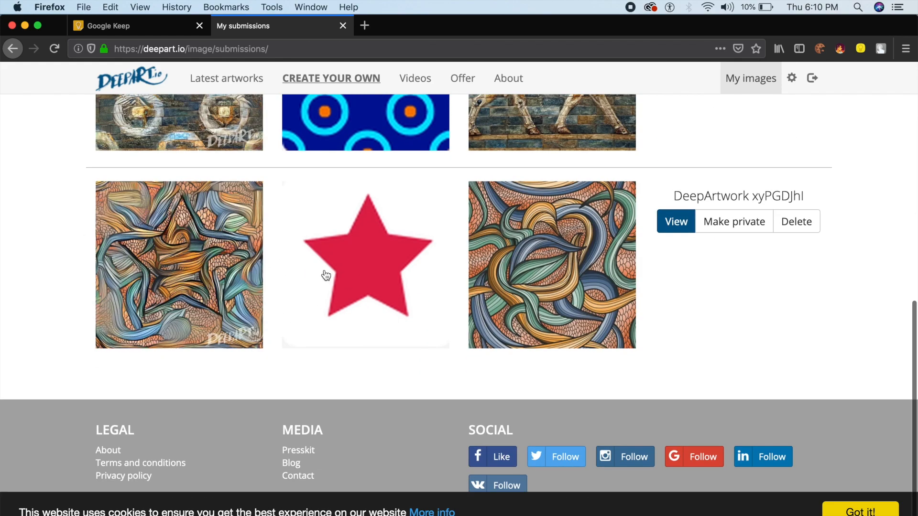
{"action": "scroll", "scroll_direction": "up", "scroll_amount": 3}
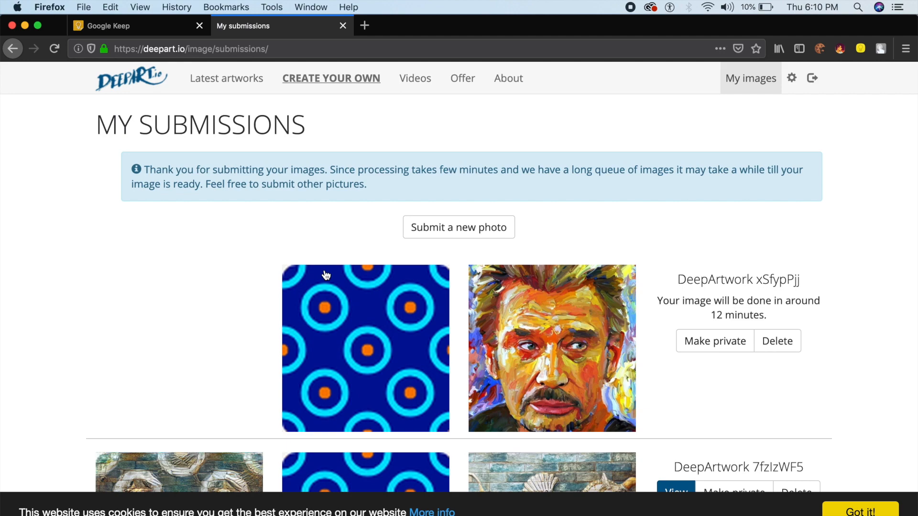
{"action": "scroll", "scroll_direction": "down", "scroll_amount": 3}
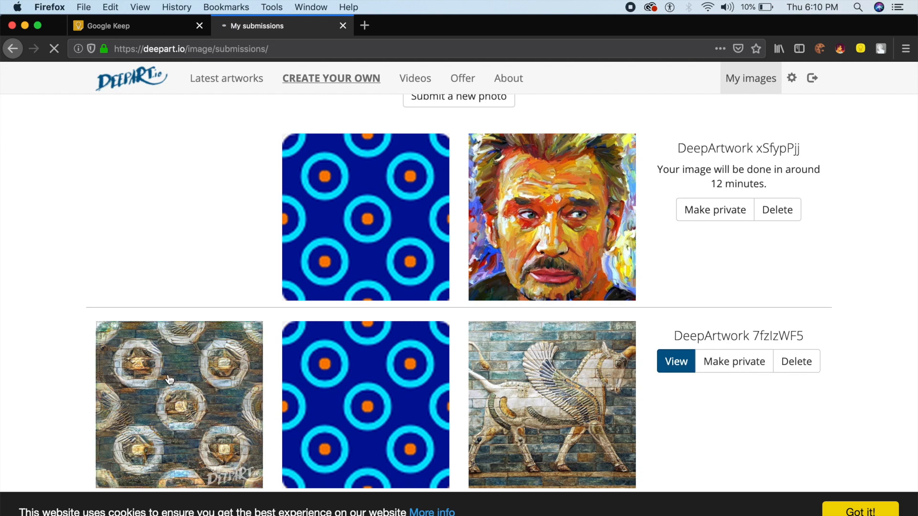
{"action": "left_click", "coordinate": [675, 361]}
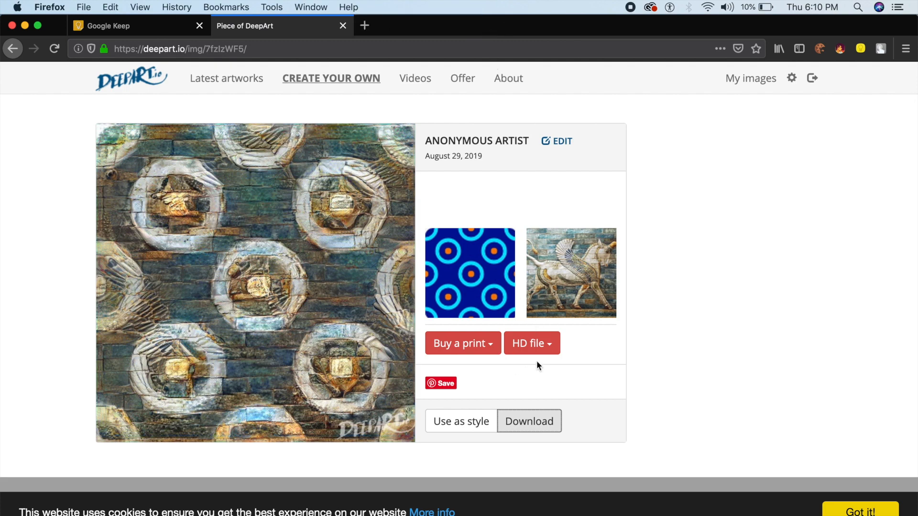
{"action": "mouse_move", "coordinate": [677, 328]}
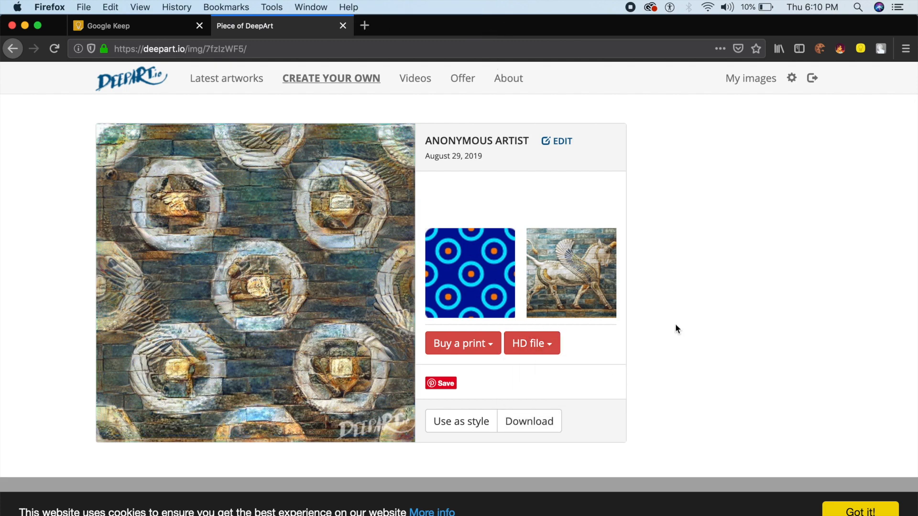